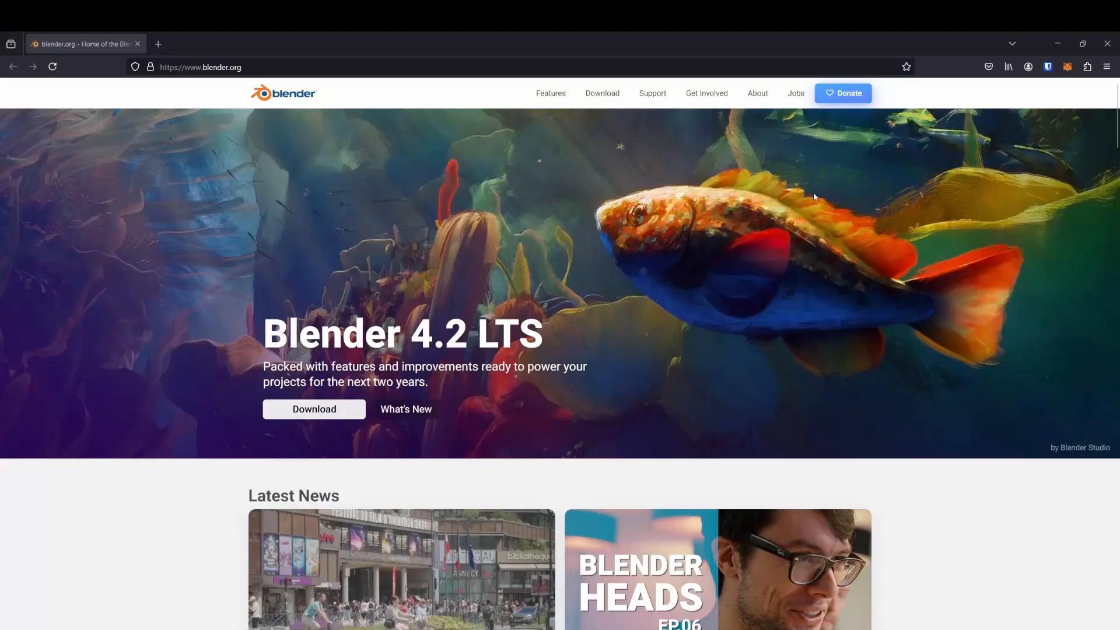
- Download the experimental Blender build from the blender.org download page
click(601, 93)
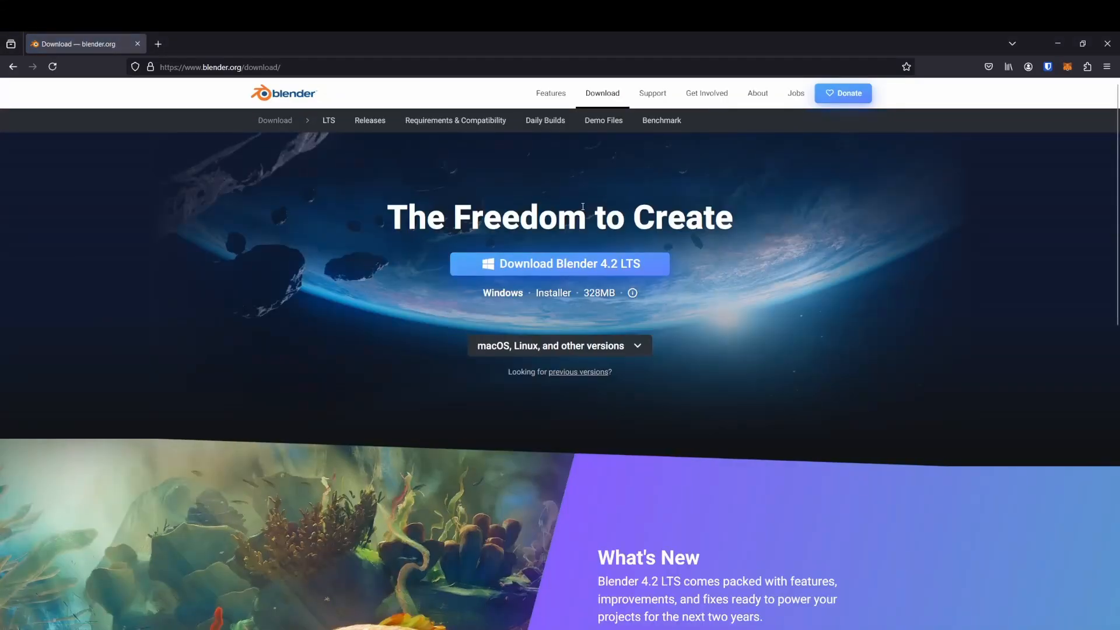
scroll(down, 3)
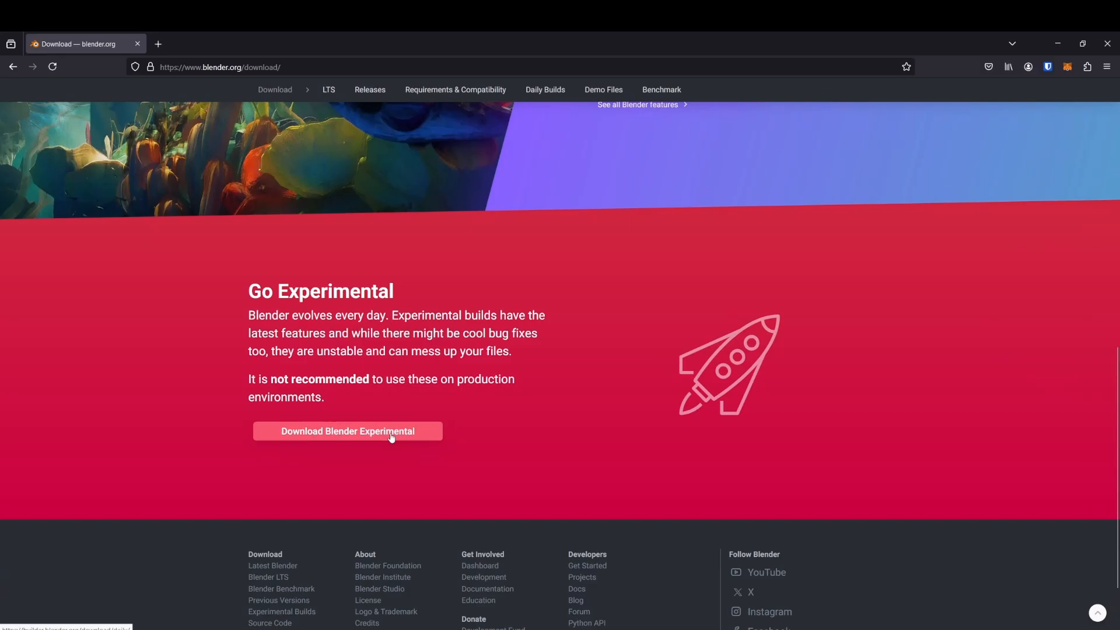
click(348, 430)
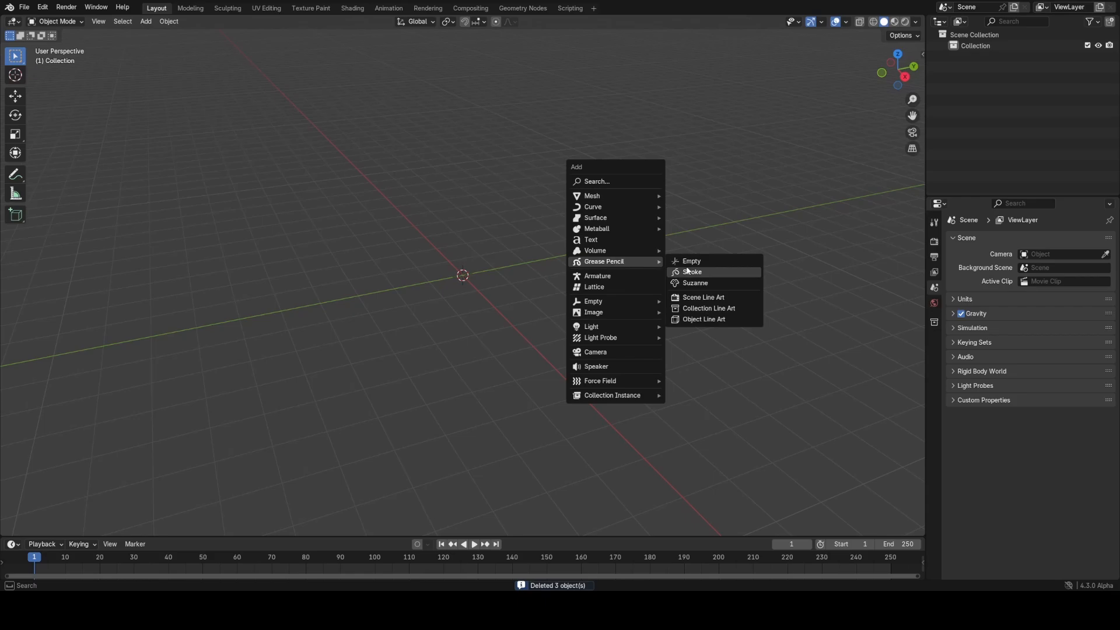
- Add a Grease Pencil Stroke object and attach a new Geometry Nodes modifier to it
click(693, 272)
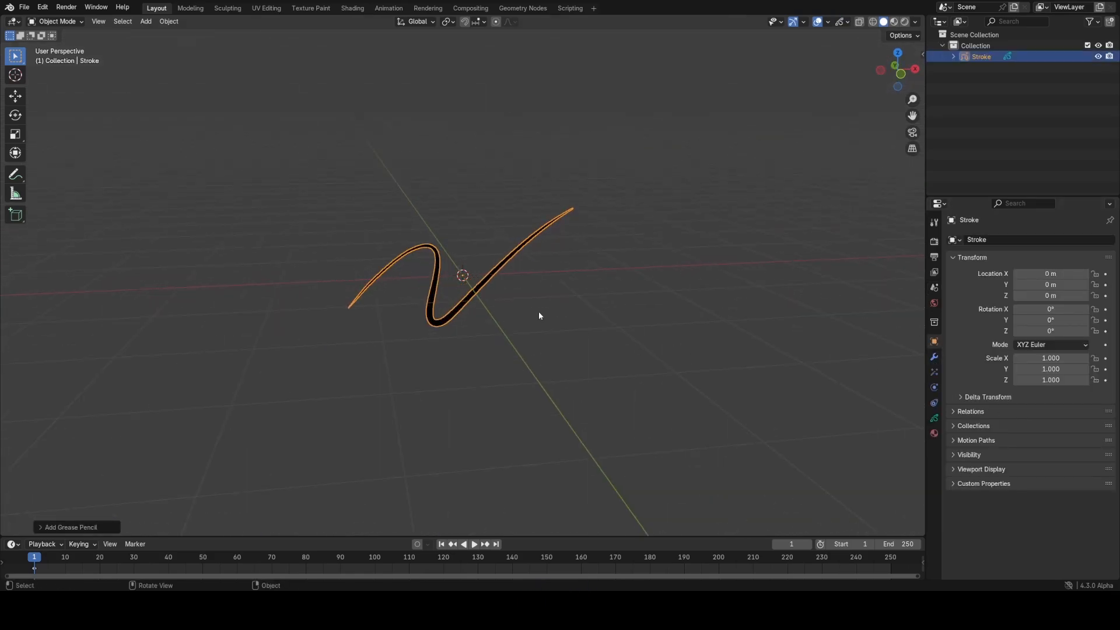
scroll(up, 3)
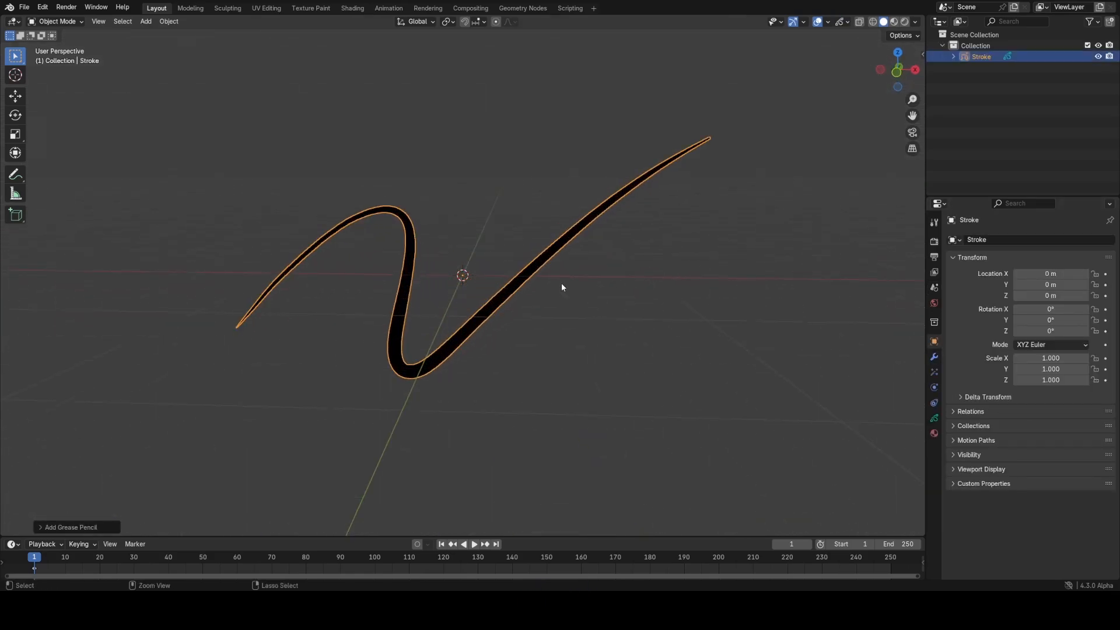
click(57, 21)
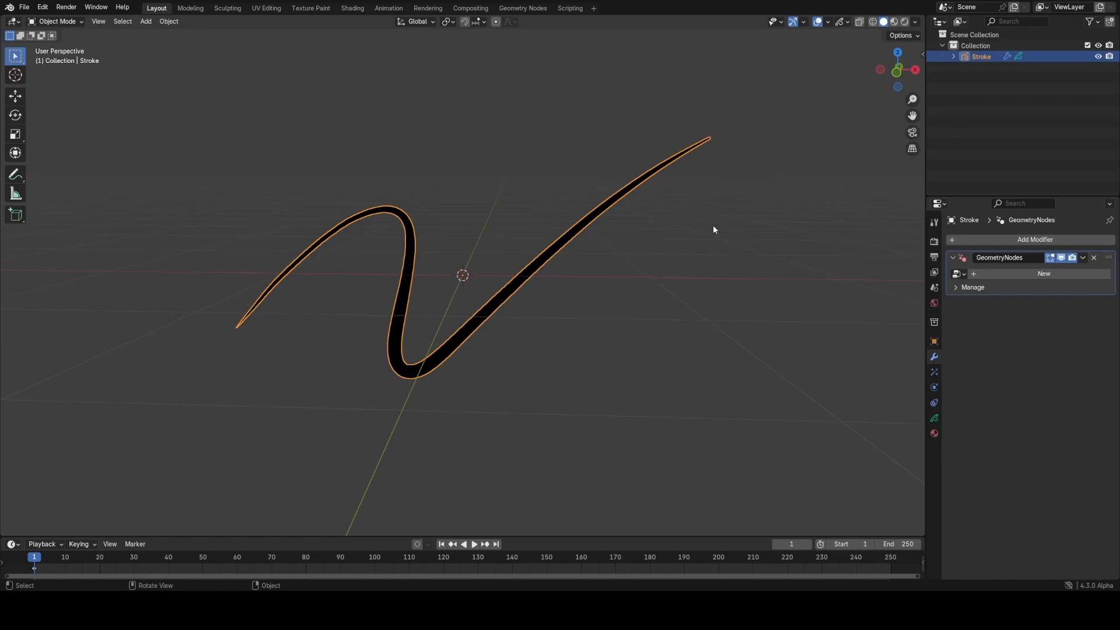
mouse_move(522, 8)
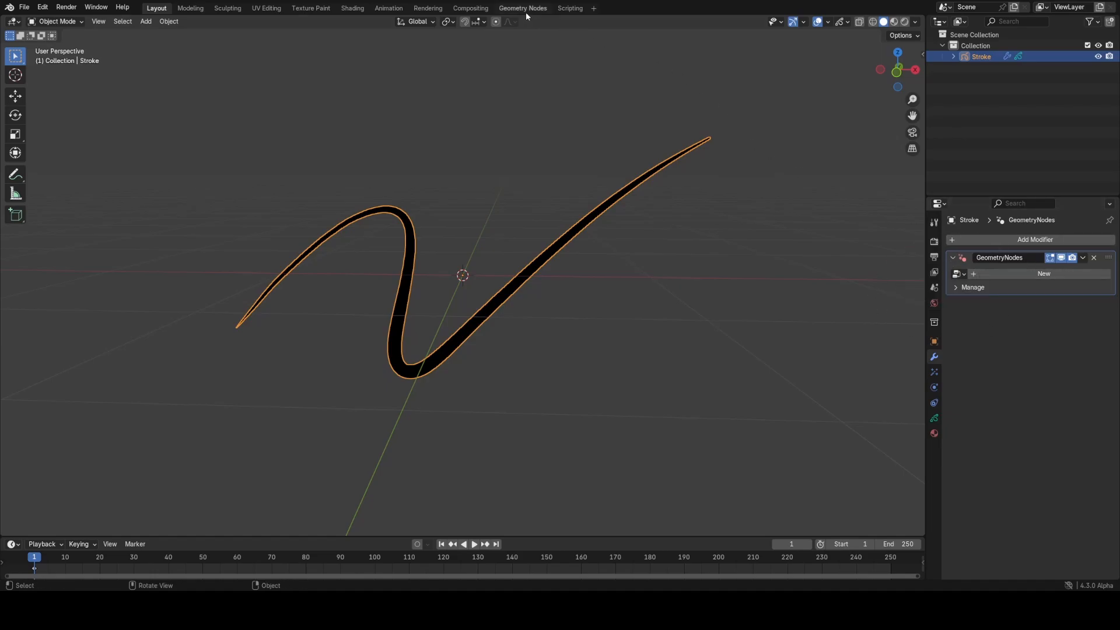
- Create a pass-through node group in the Geometry Nodes workspace and inspect the stroke's layers
click(523, 8)
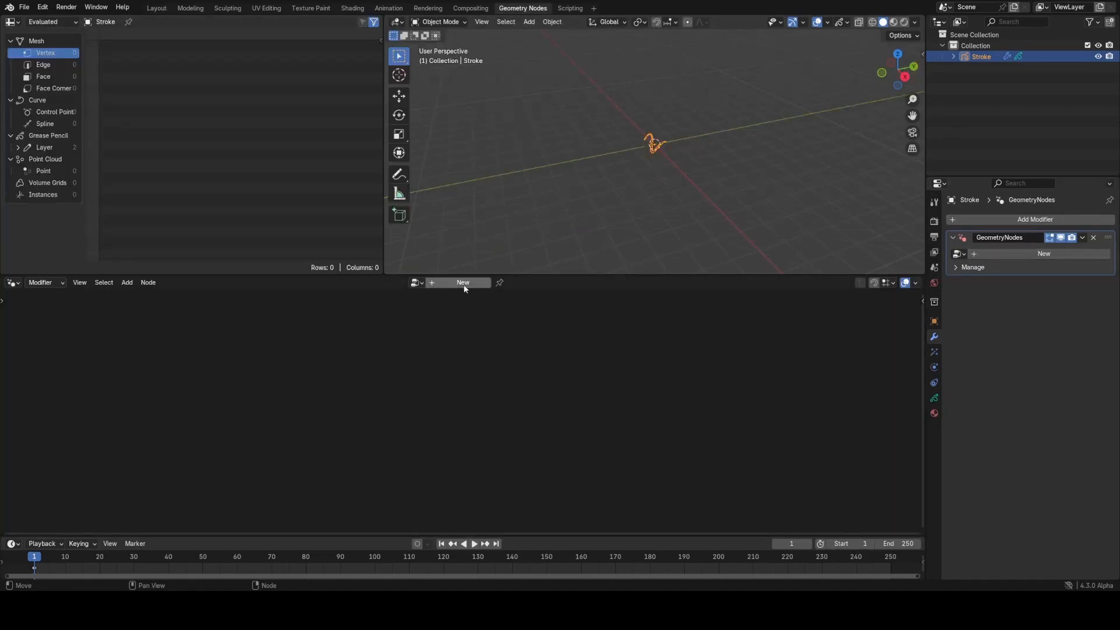
click(462, 282)
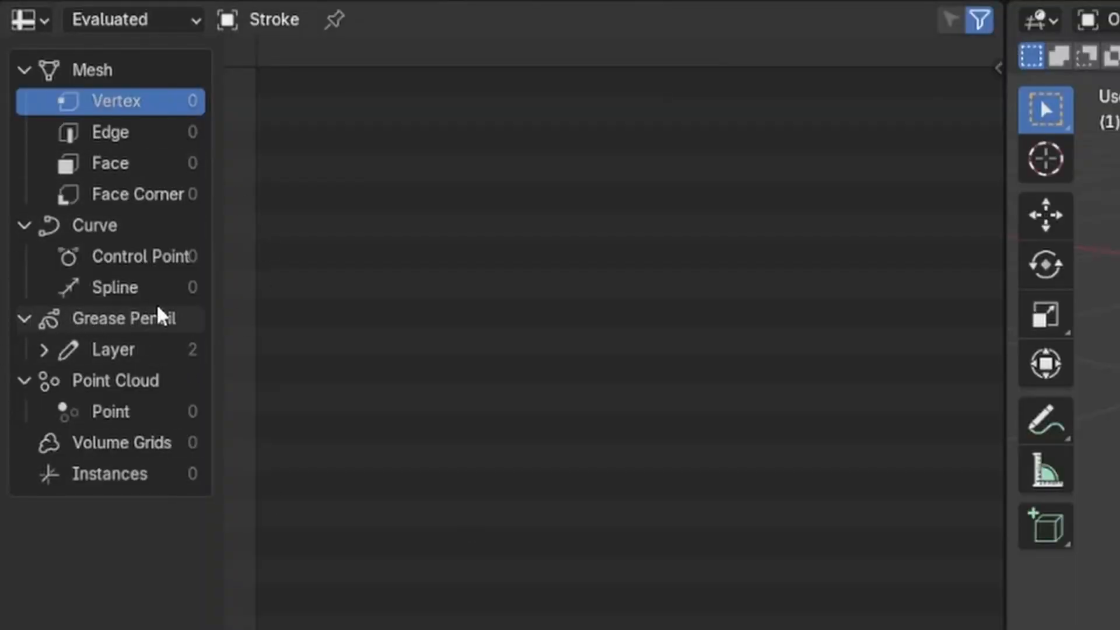
mouse_move(67, 336)
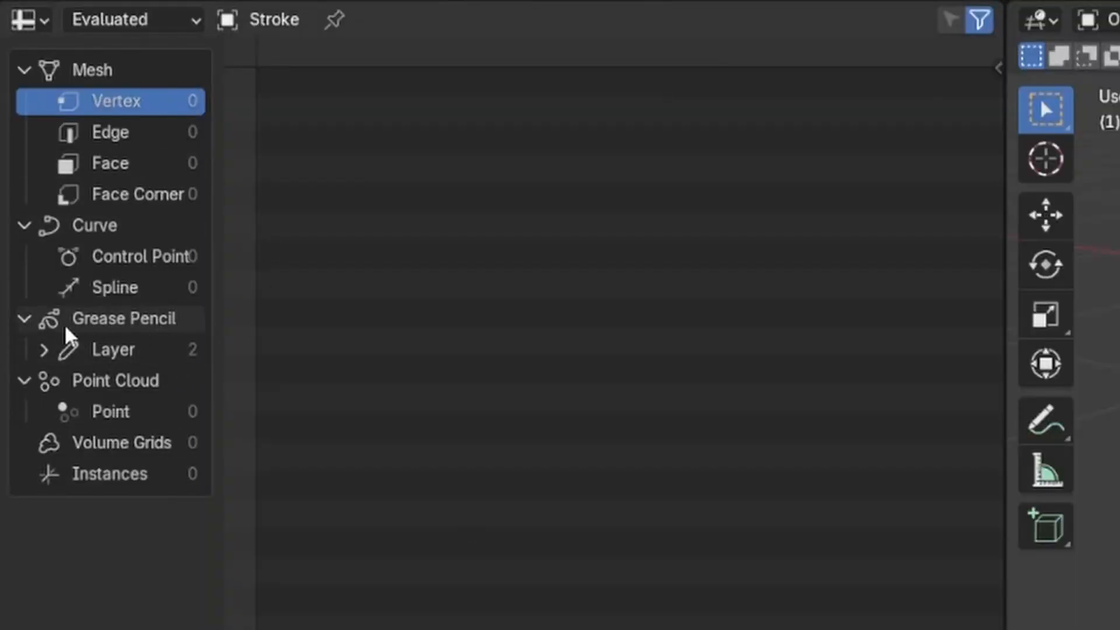
mouse_move(46, 357)
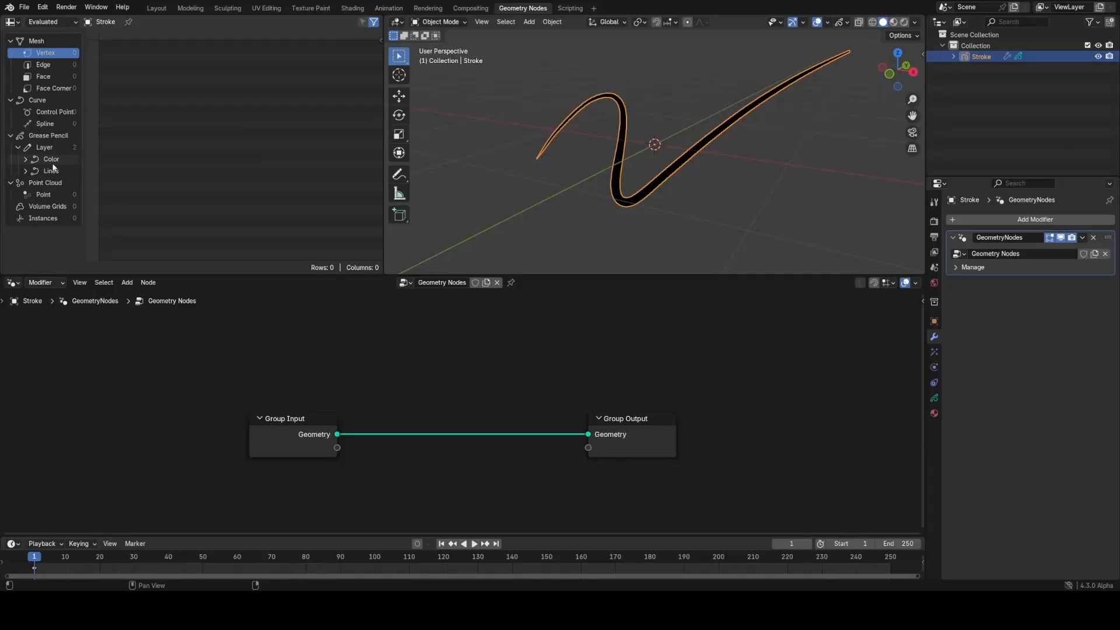
click(933, 383)
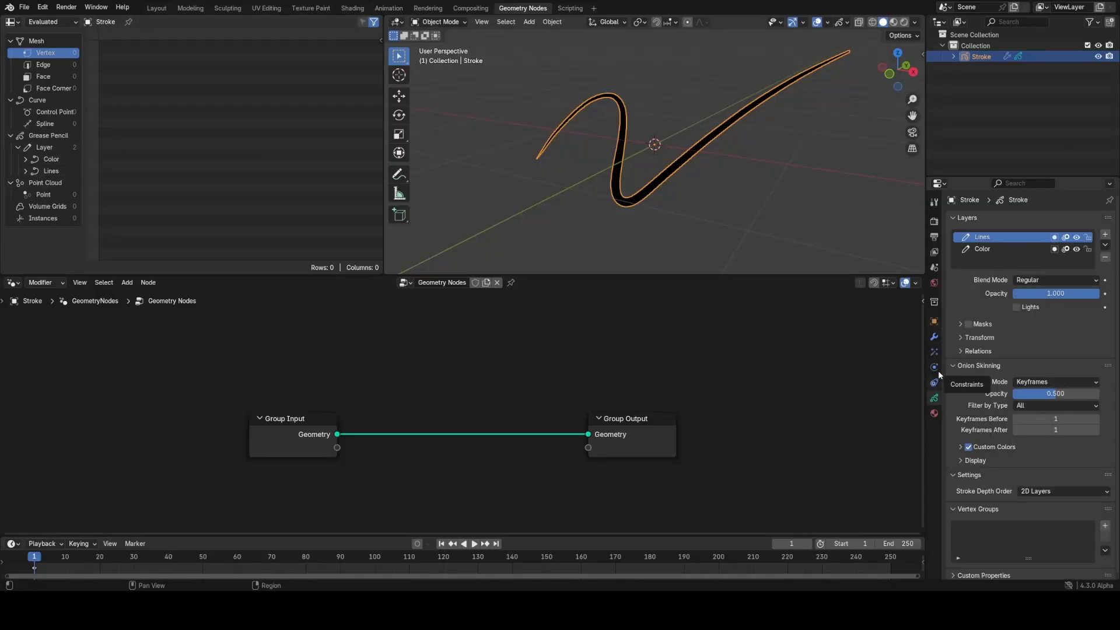
click(982, 248)
text(2)
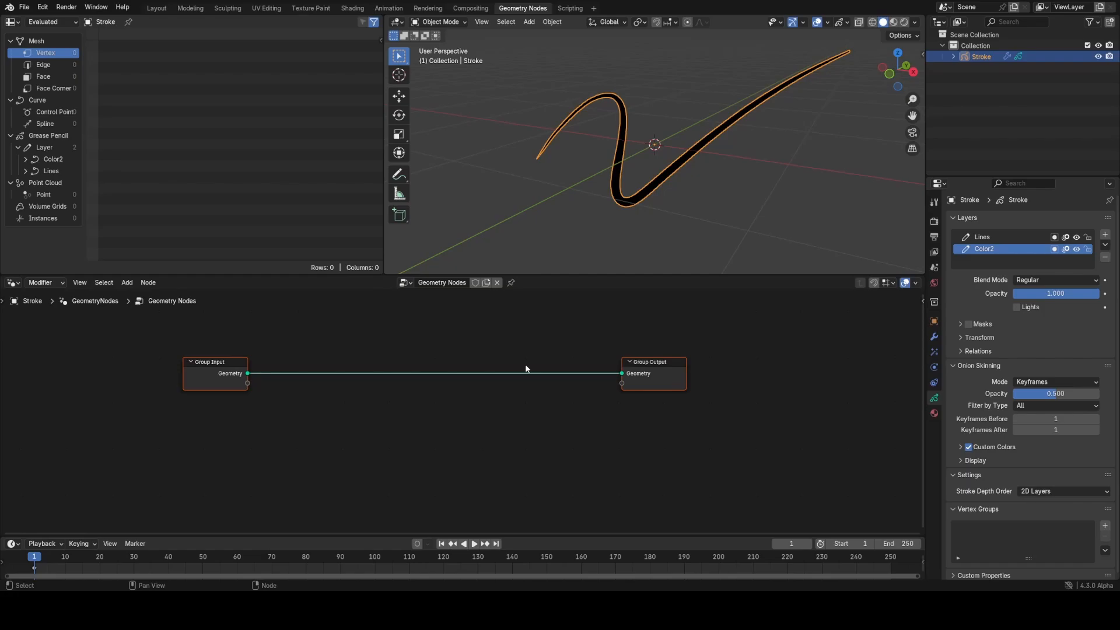
- Insert a Grease Pencil to Curves node and inspect its instances and 175 control points in the spreadsheet
text(grease)
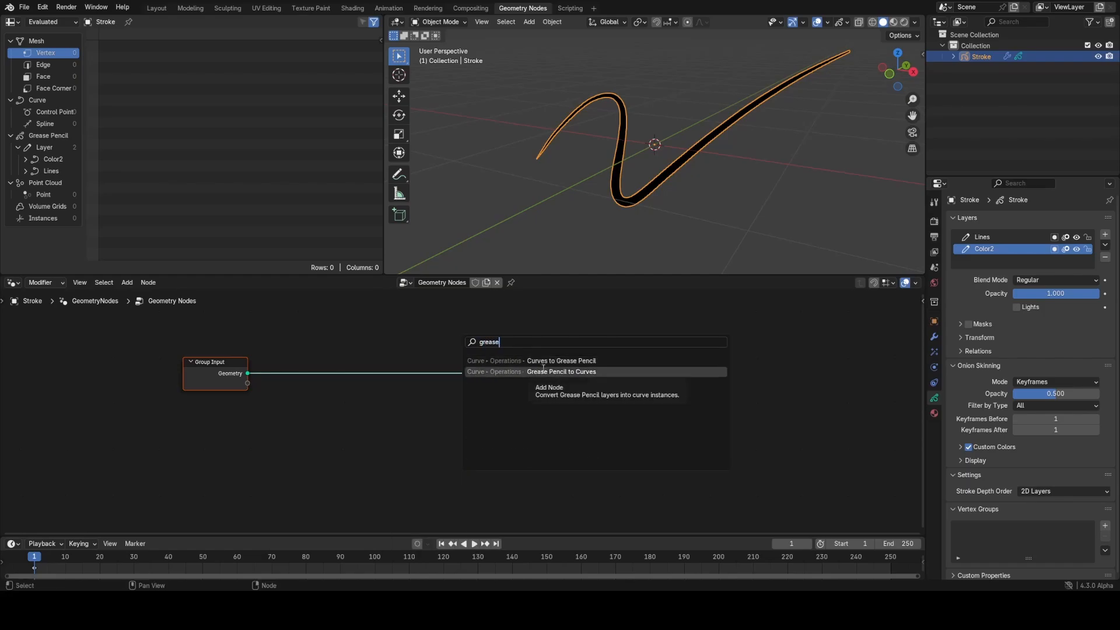
click(562, 371)
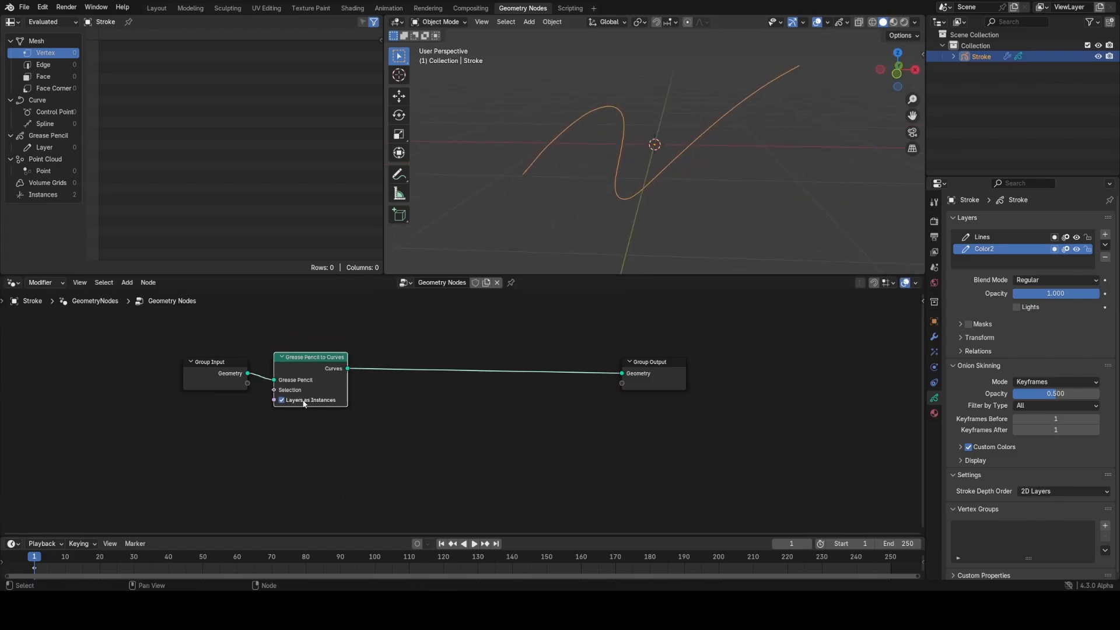
mouse_move(308, 400)
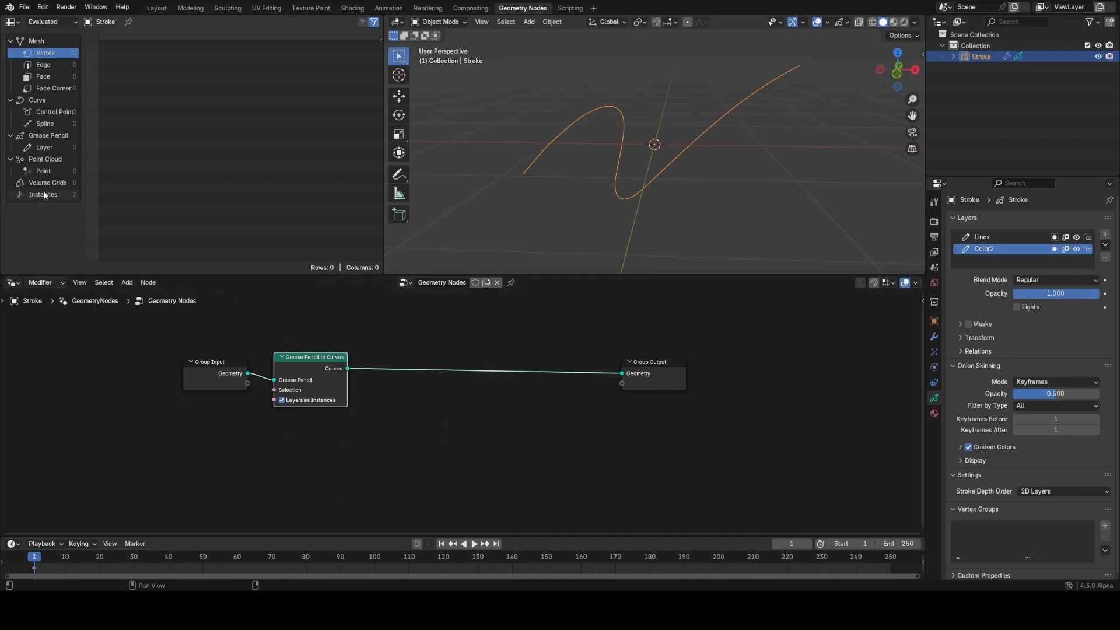
click(42, 195)
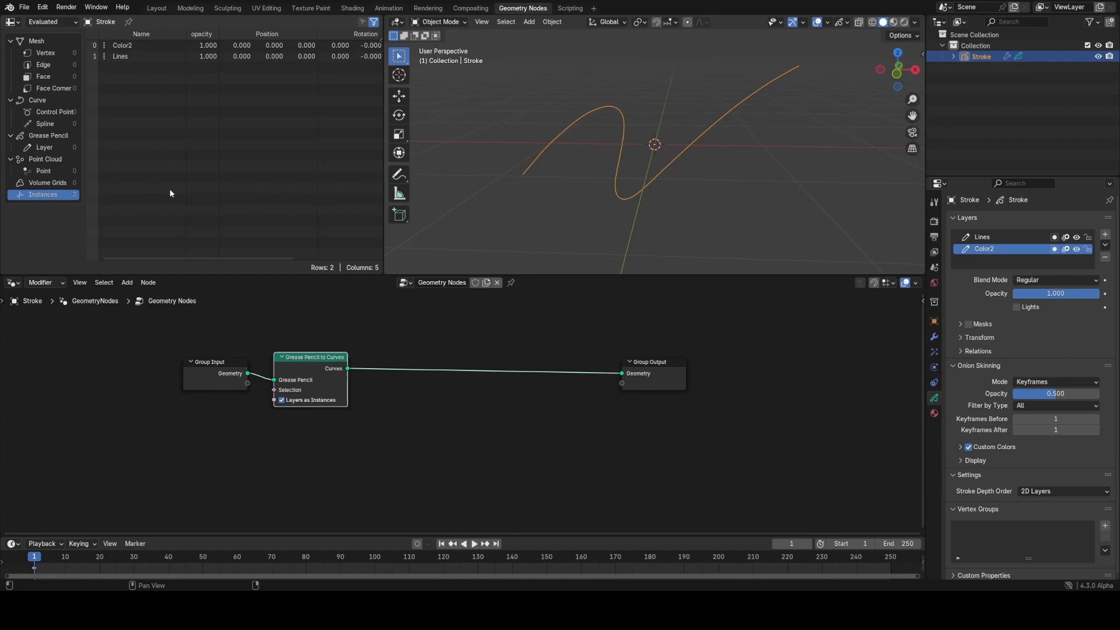
mouse_move(528, 191)
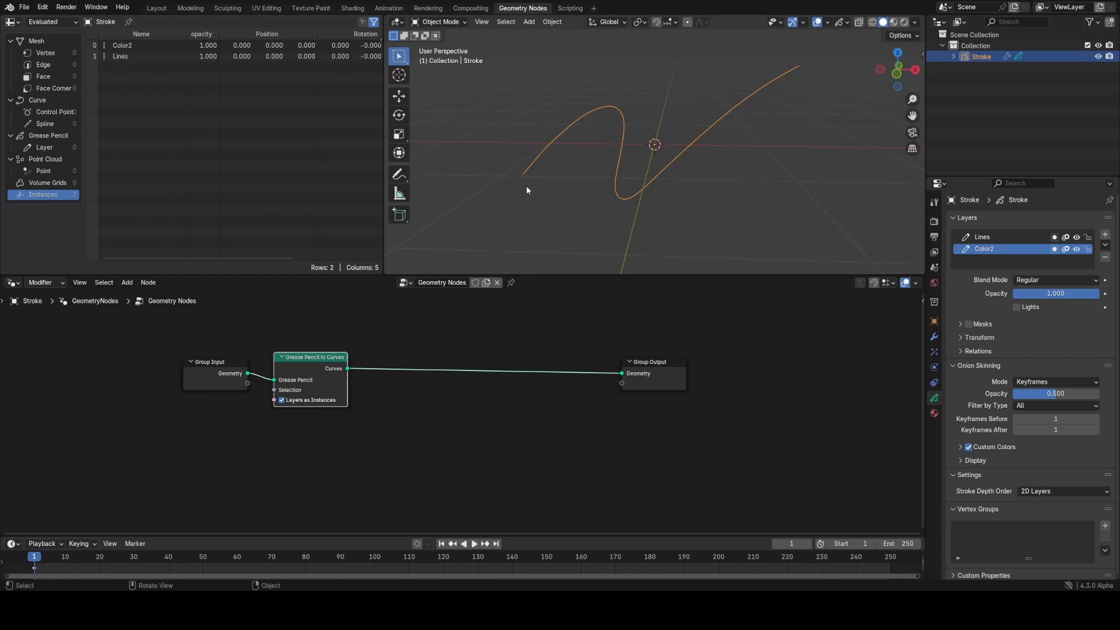
mouse_move(256, 184)
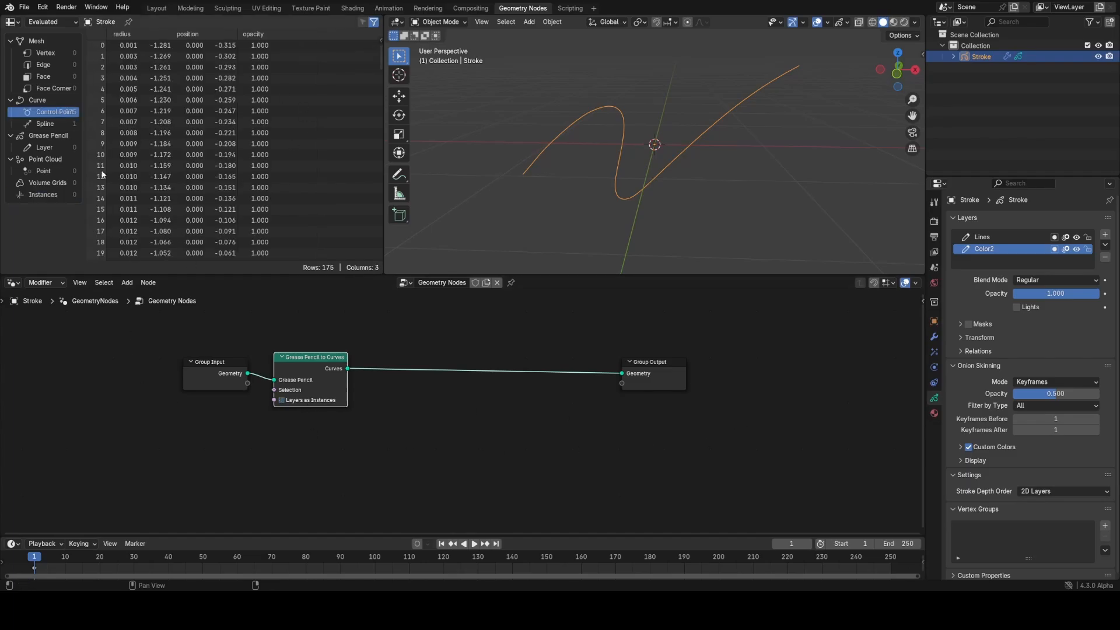
mouse_move(208, 93)
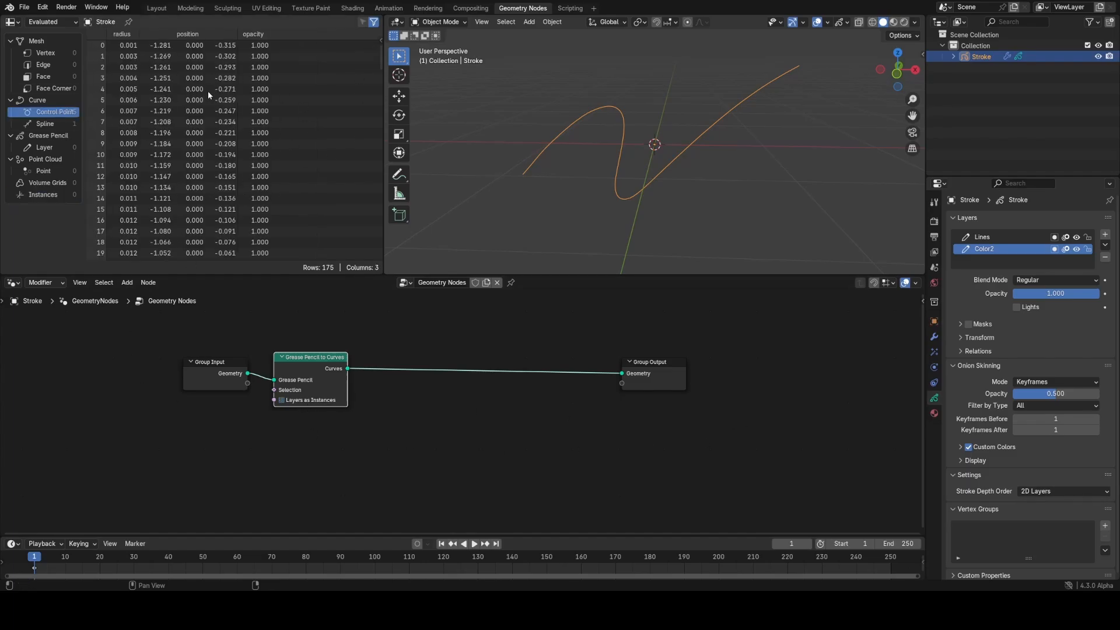
scroll(down, 3)
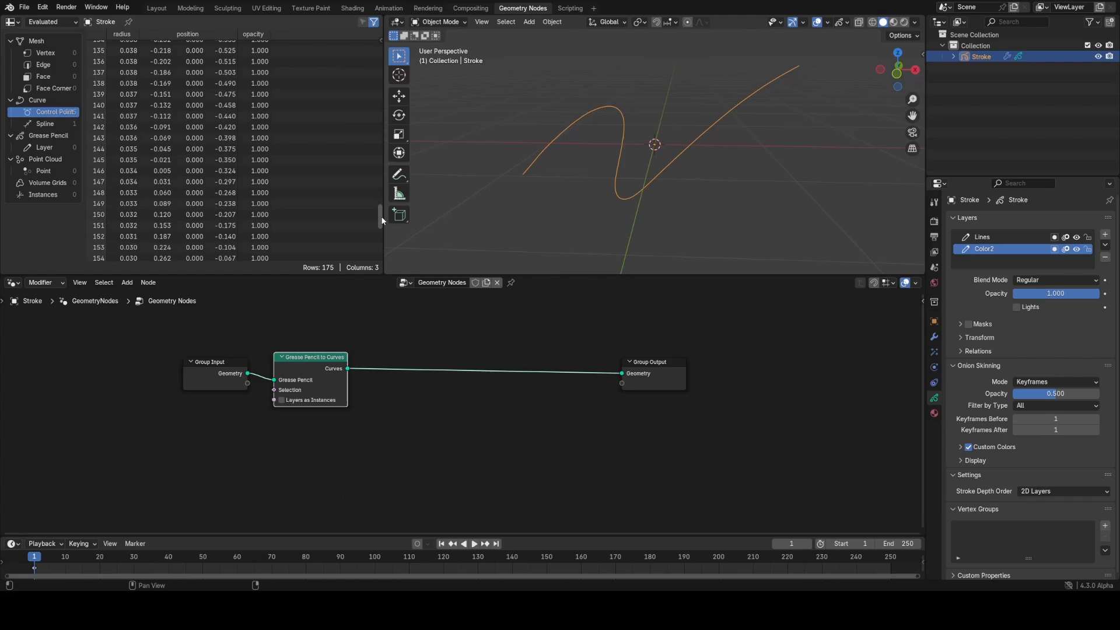
scroll(up, 3)
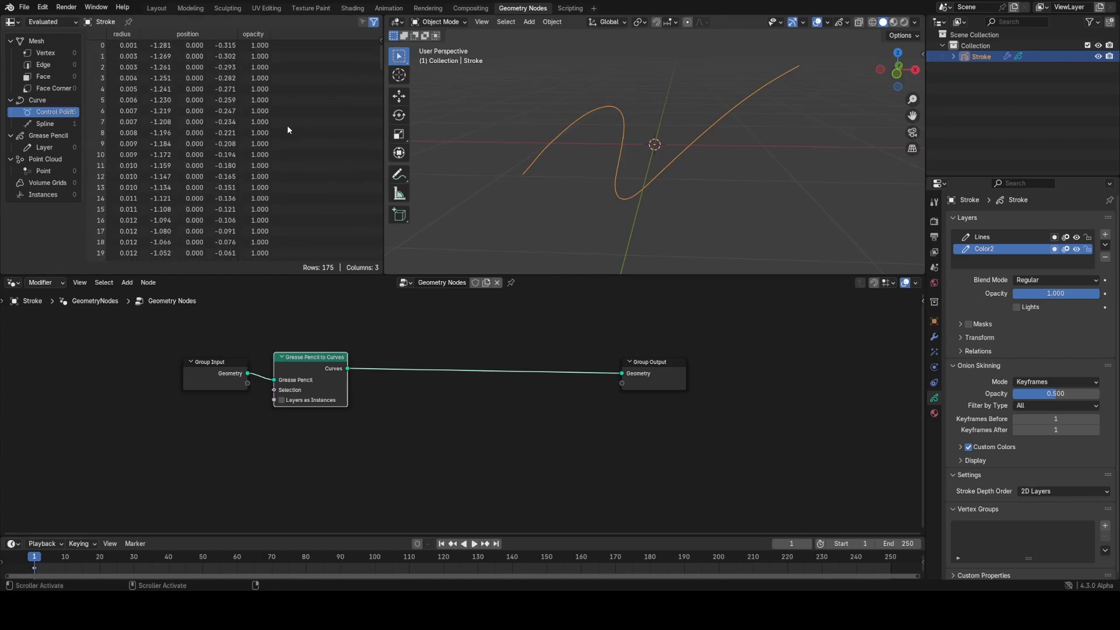
- Add Curve to Mesh with a Curve Circle profile so the strokes become tubes
click(44, 122)
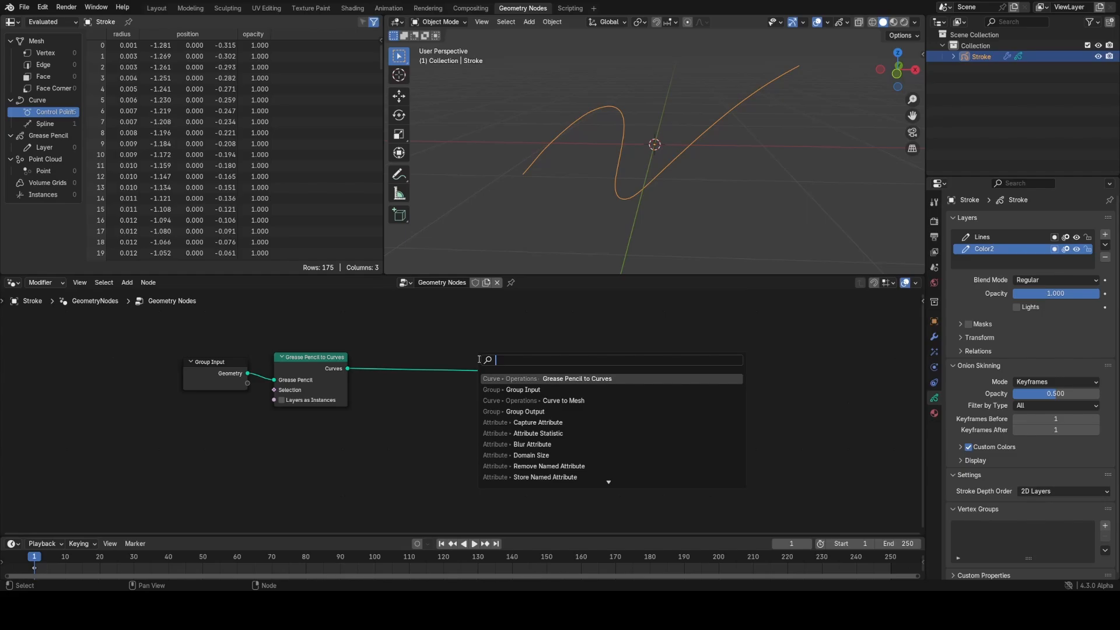
text(curv)
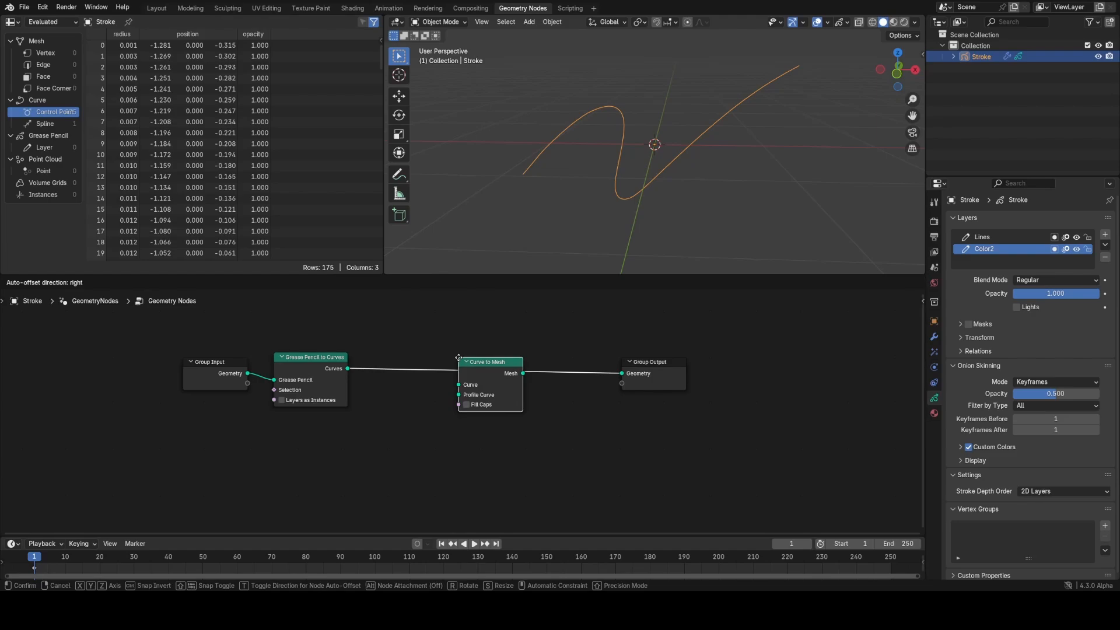
text(ci)
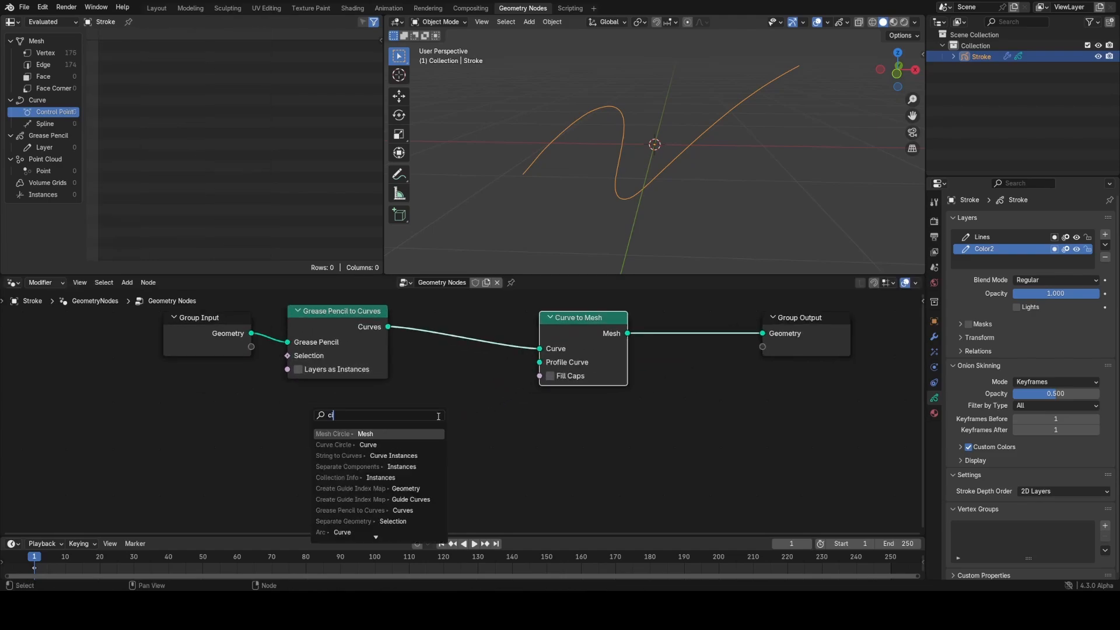
click(333, 444)
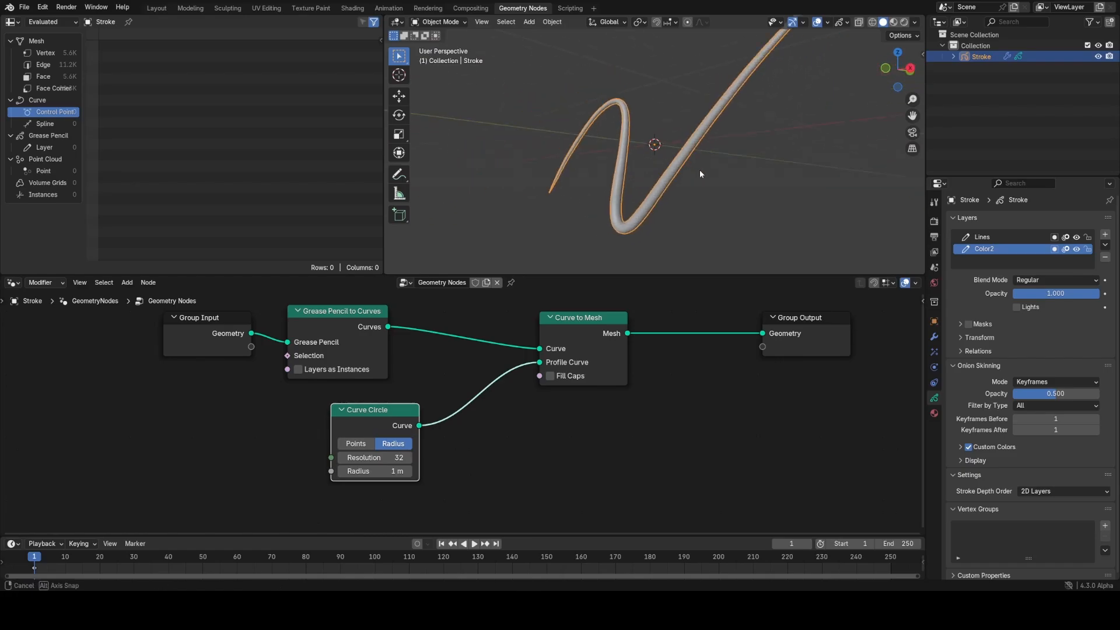
click(440, 21)
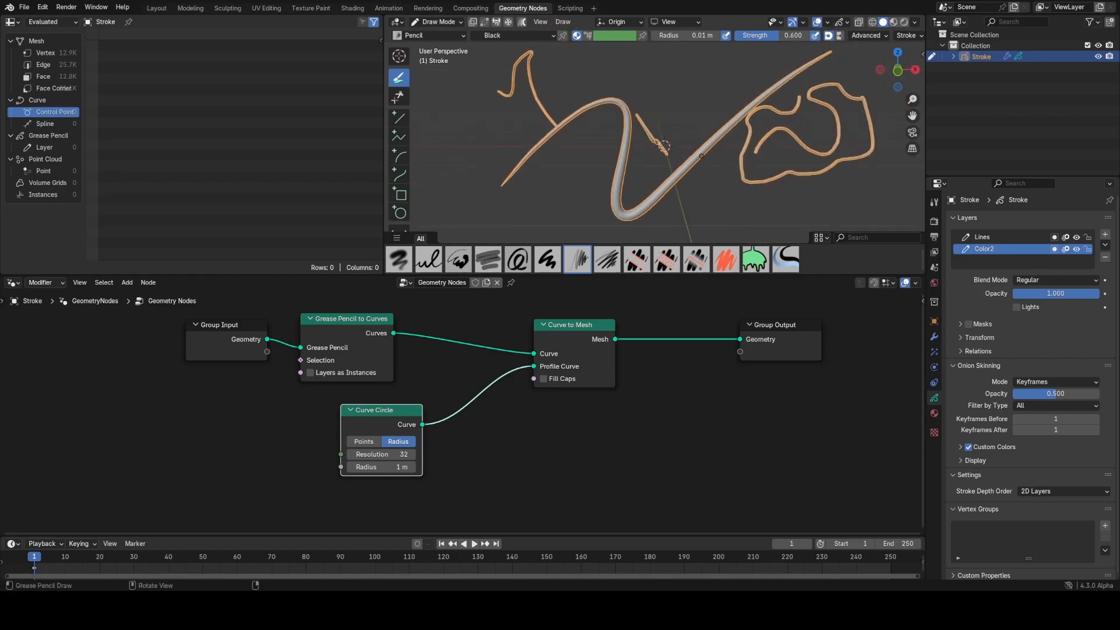
mouse_move(748, 202)
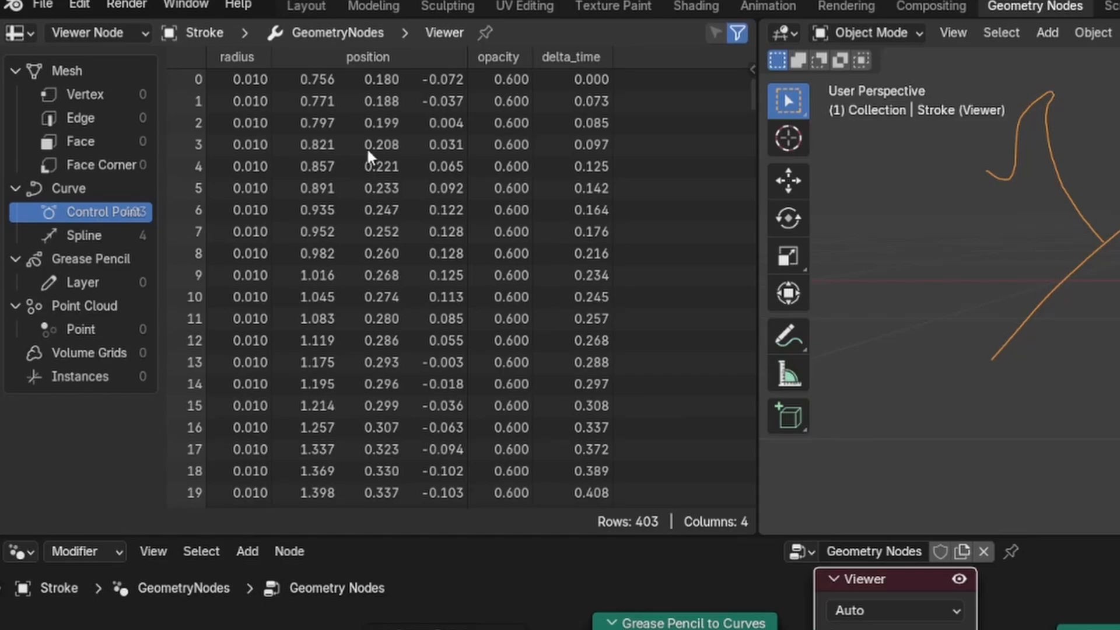
mouse_move(278, 78)
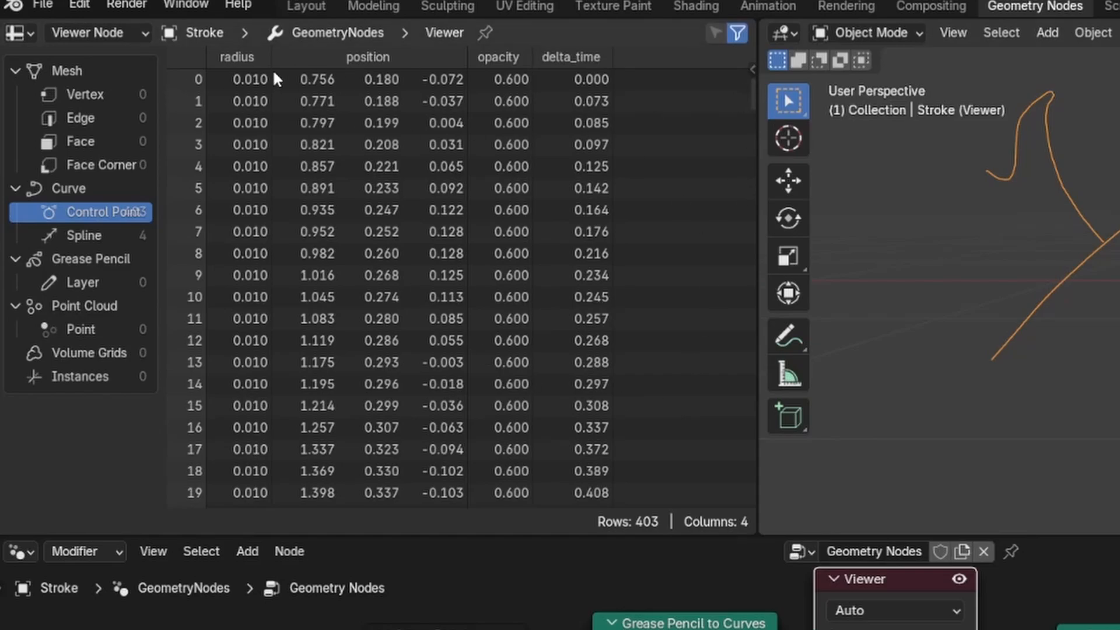
mouse_move(745, 85)
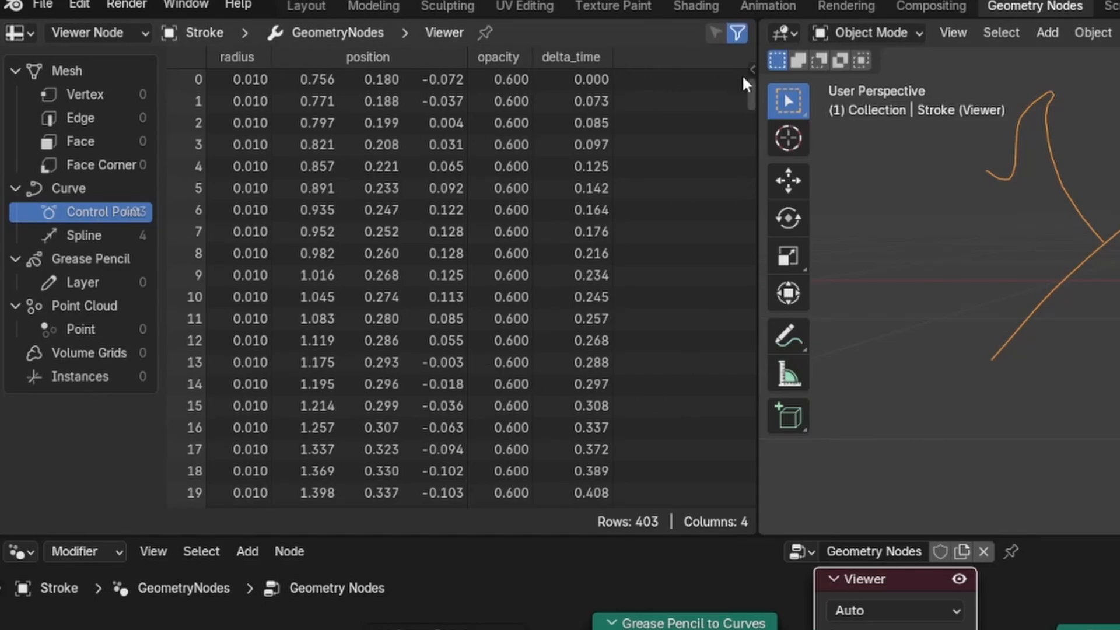
- Scroll through the control point data, then return to the Layout workspace
scroll(down, 3)
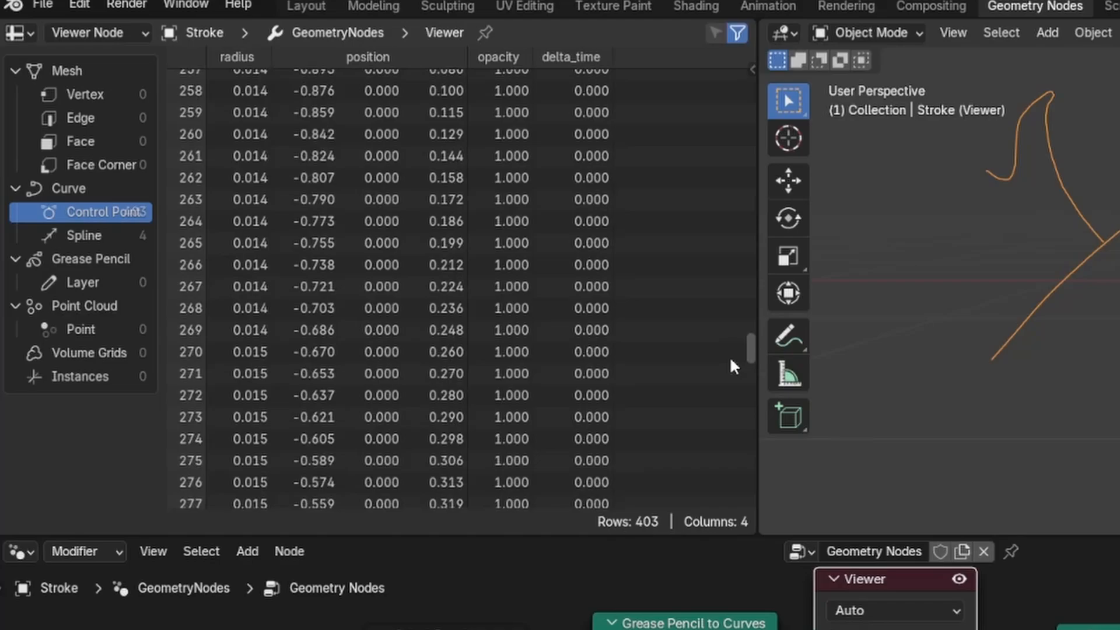
scroll(down, 3)
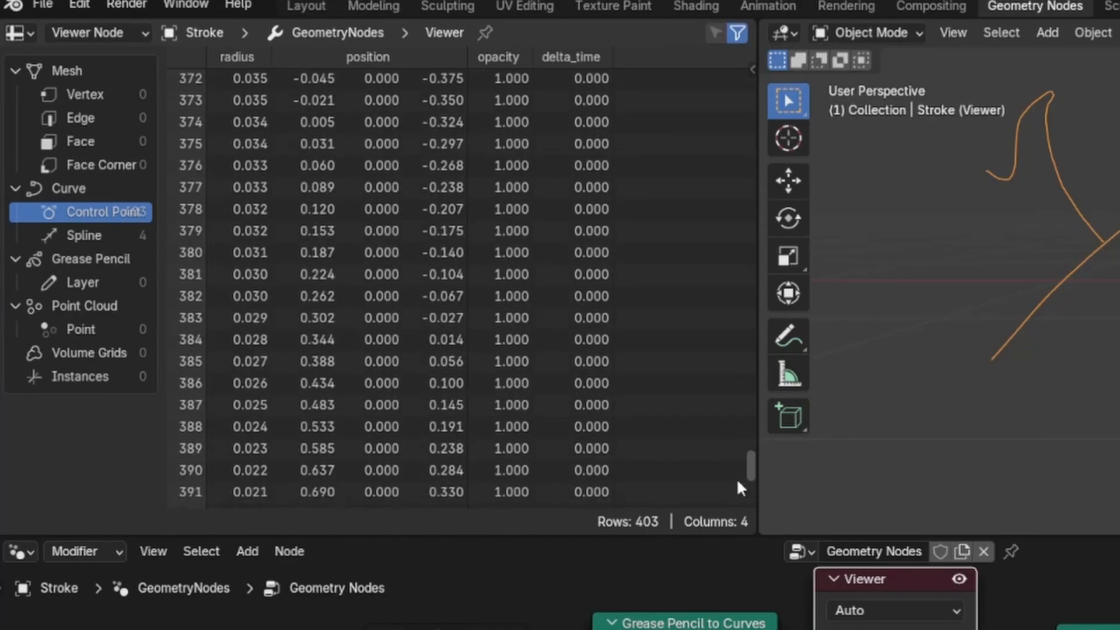
click(155, 8)
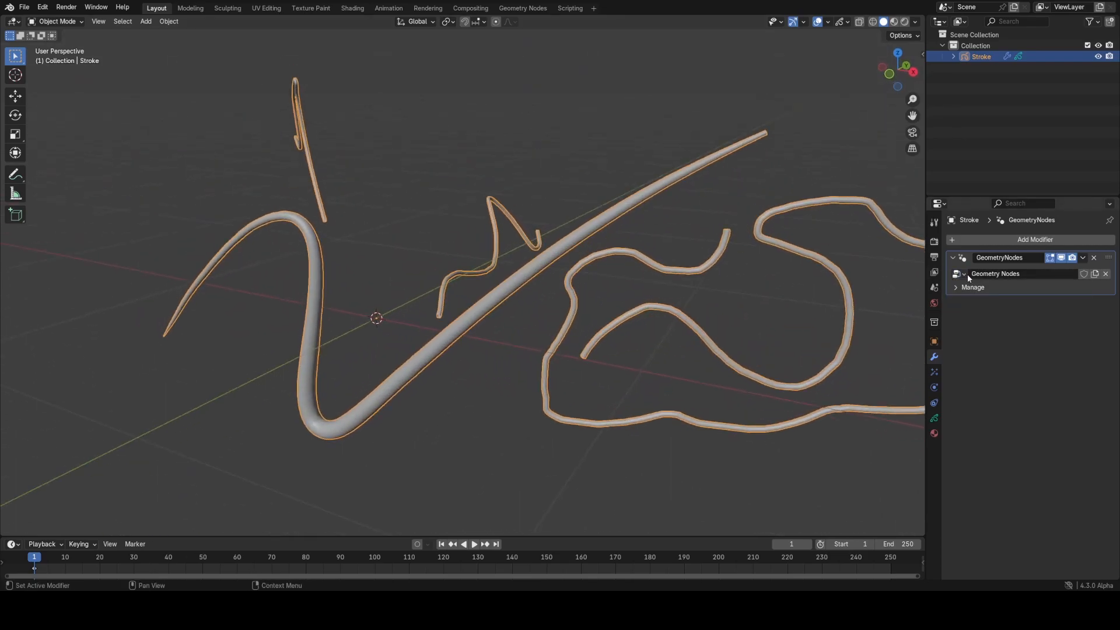
mouse_move(1032, 273)
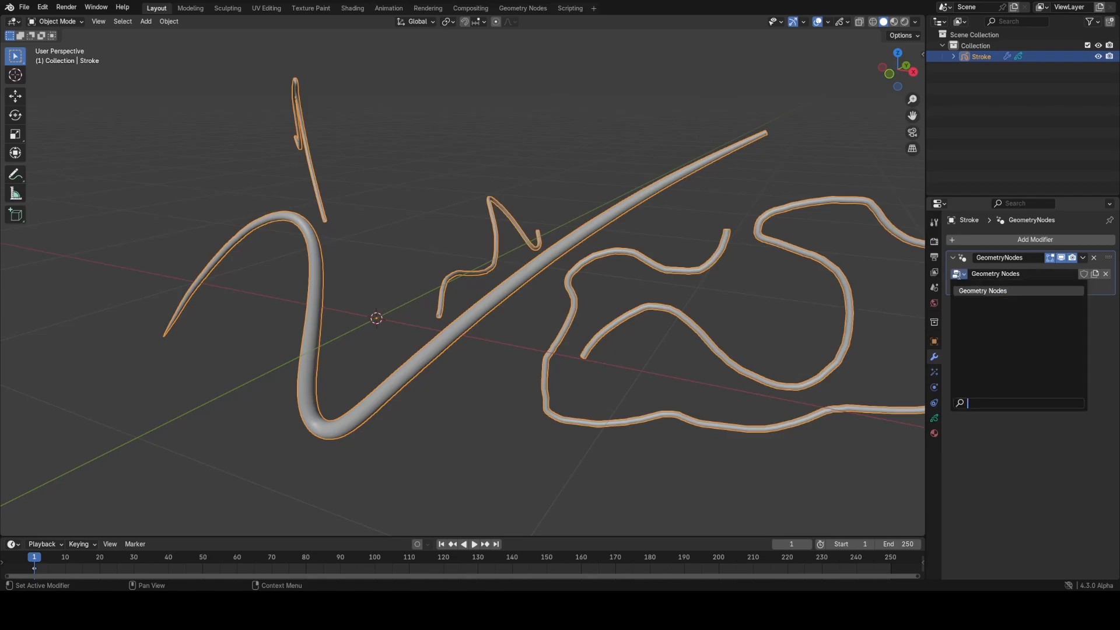
click(957, 273)
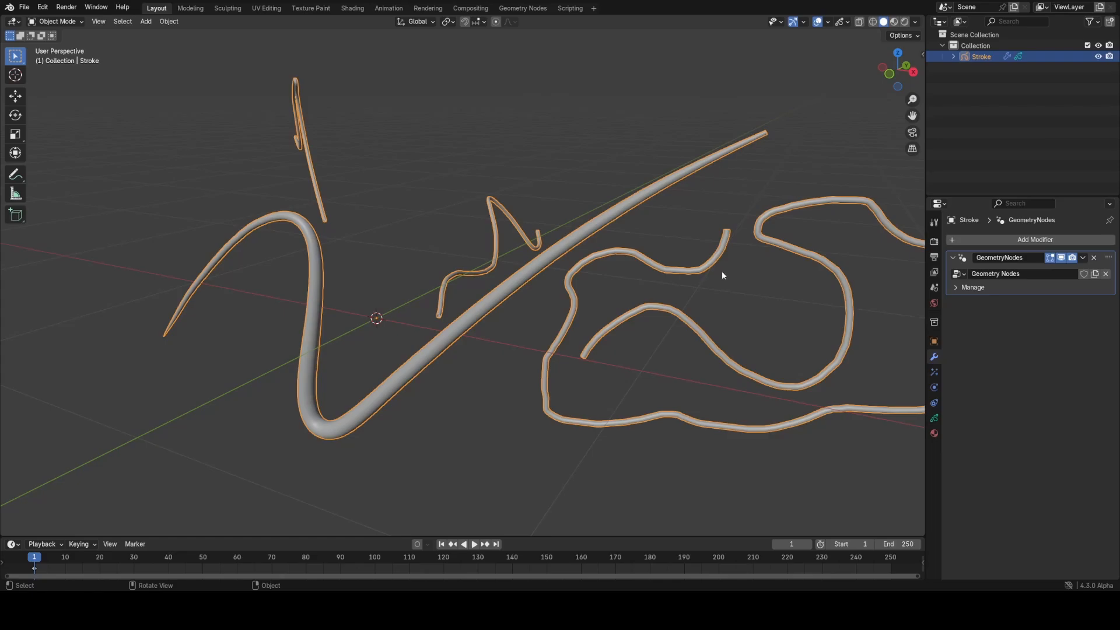
mouse_move(534, 15)
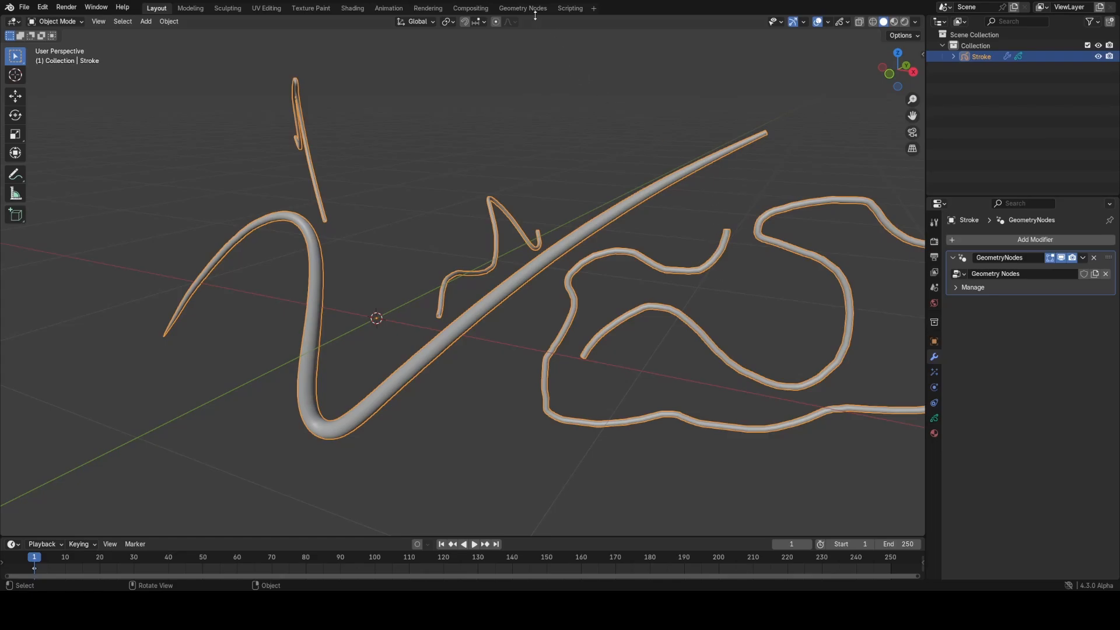
click(521, 8)
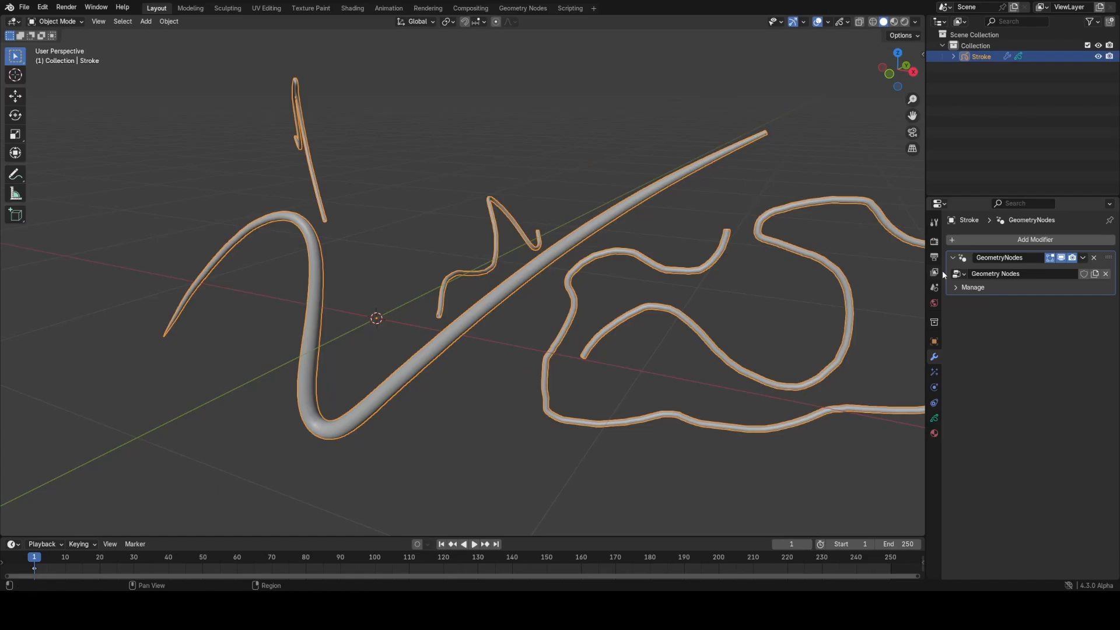
- Open the fairy lights file, draw strokes that sprout bulbs, then delete the Stroke object
click(25, 8)
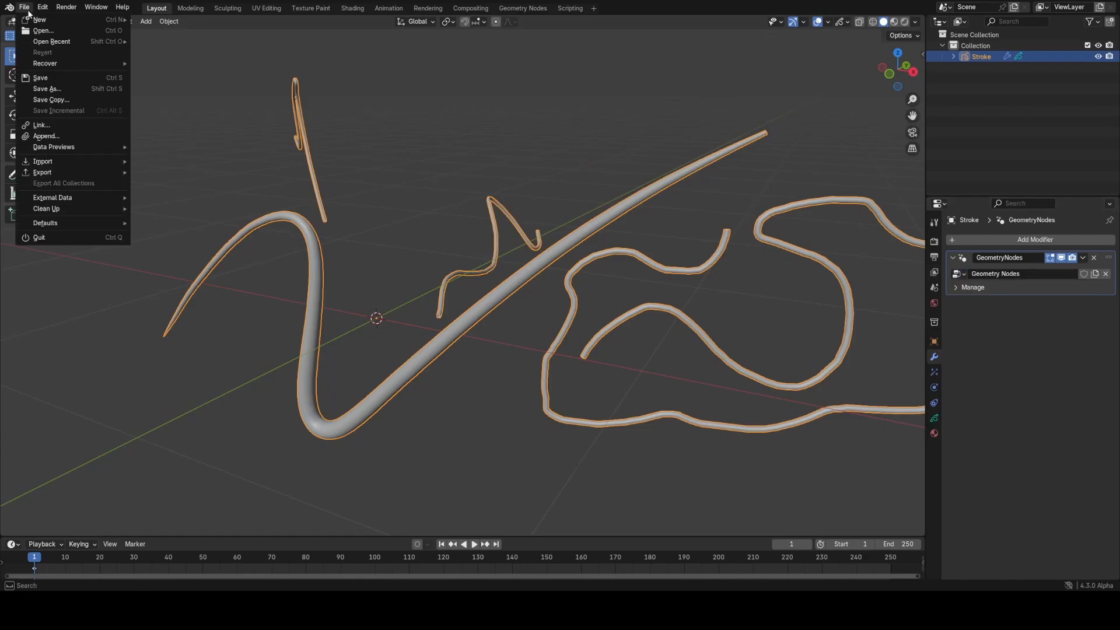
click(399, 326)
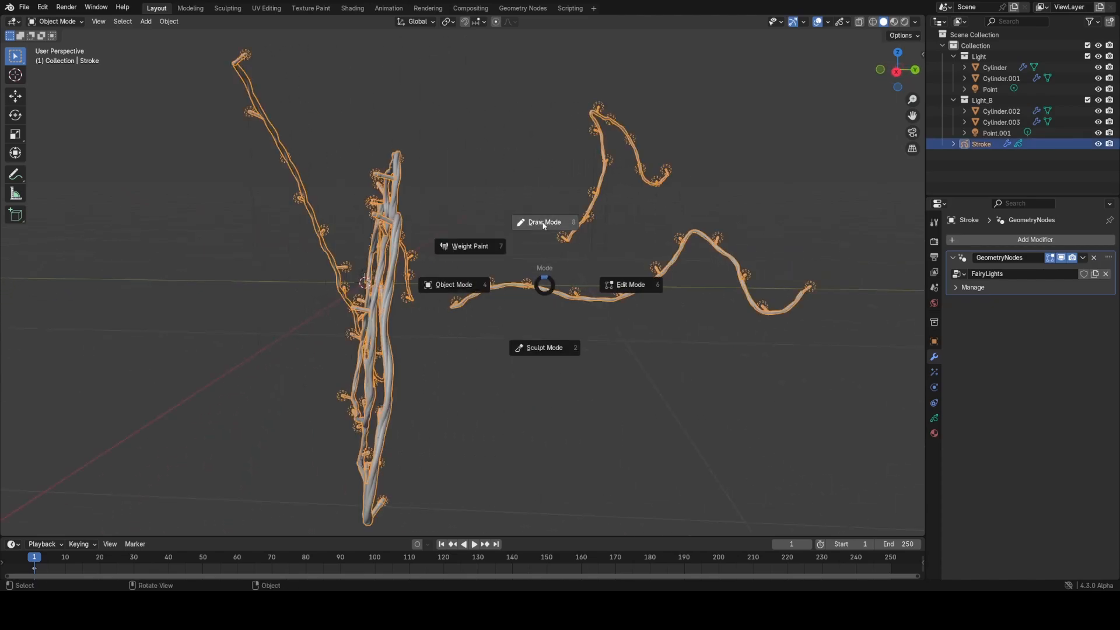
click(543, 221)
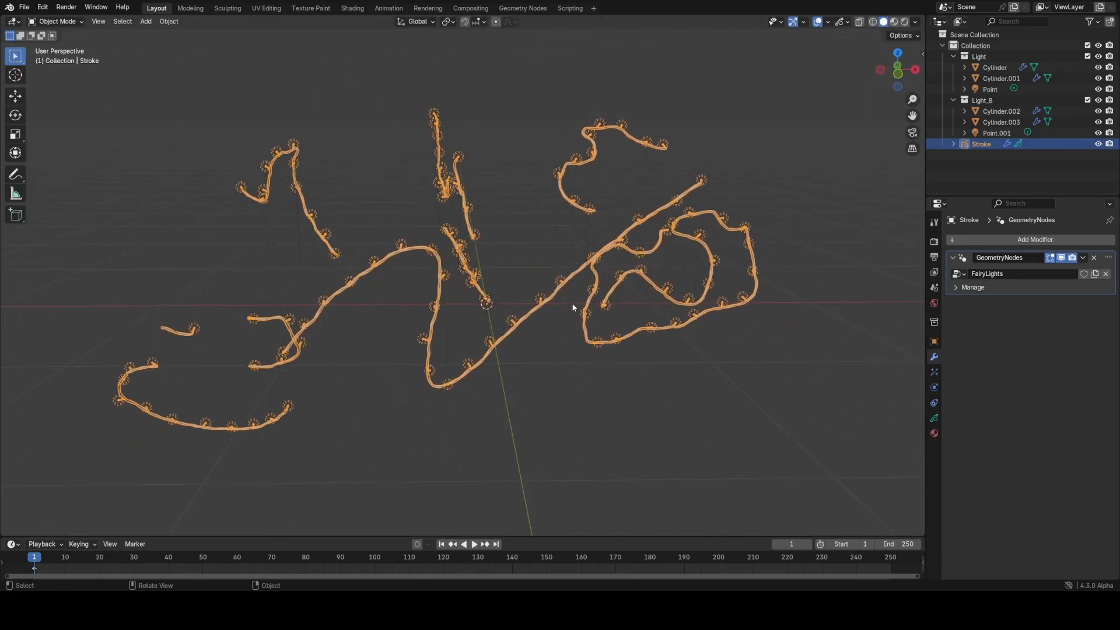
key(x)
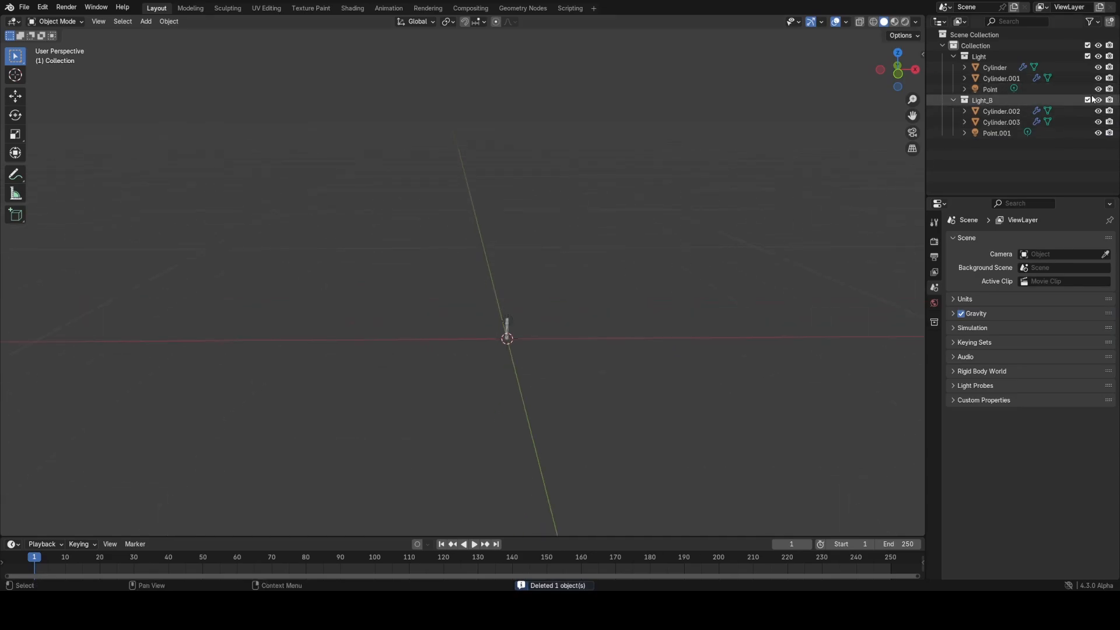
- Hide the Light collections and open the recent clay file without saving
click(944, 45)
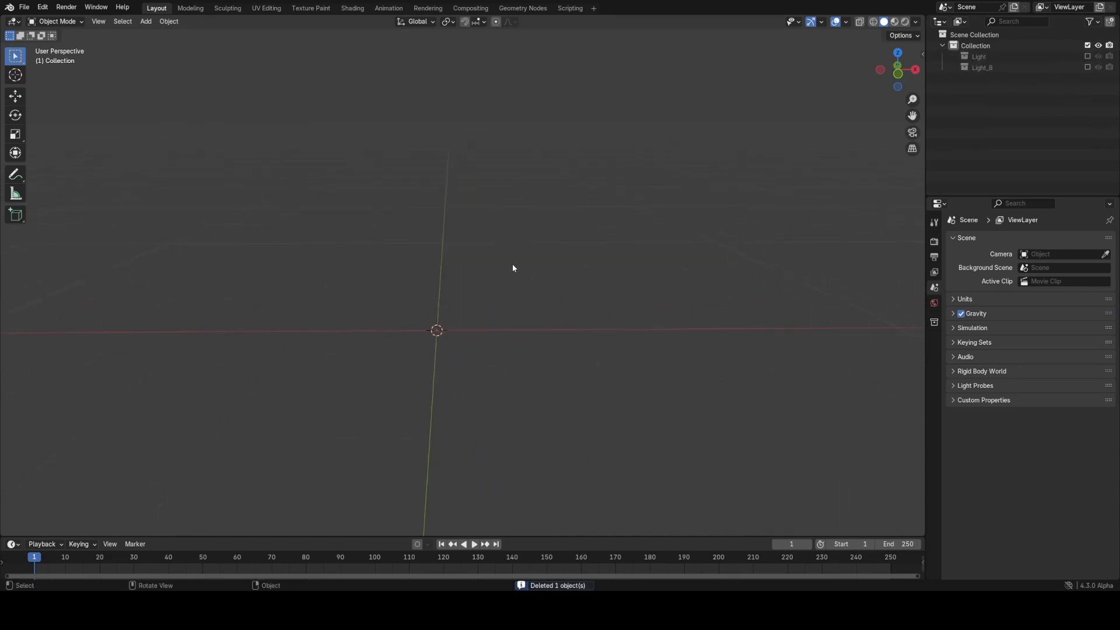
click(24, 7)
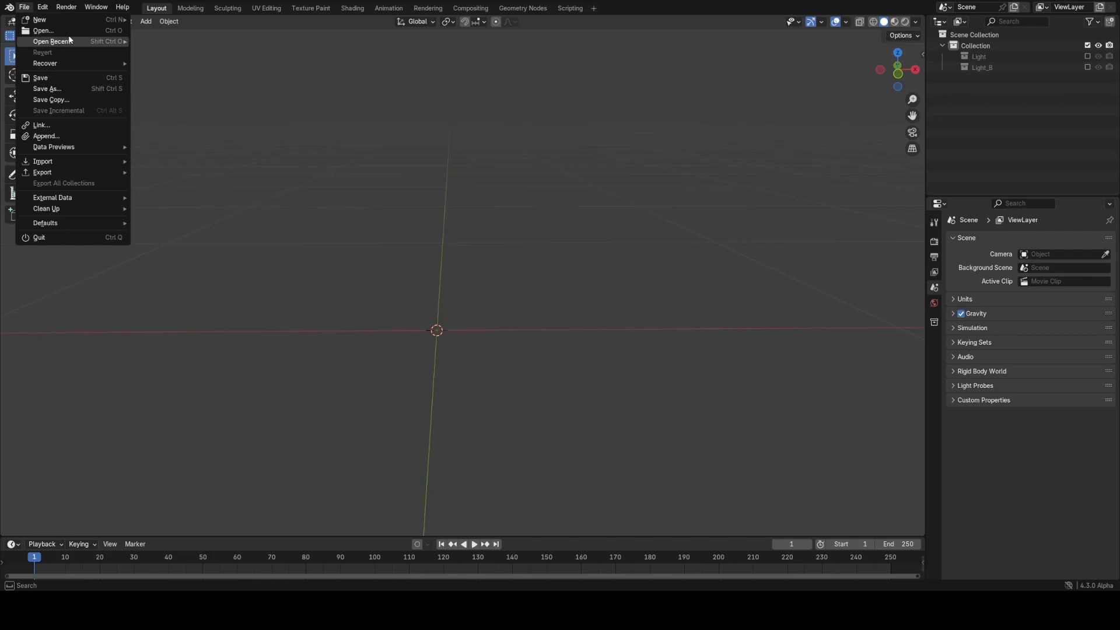
click(39, 20)
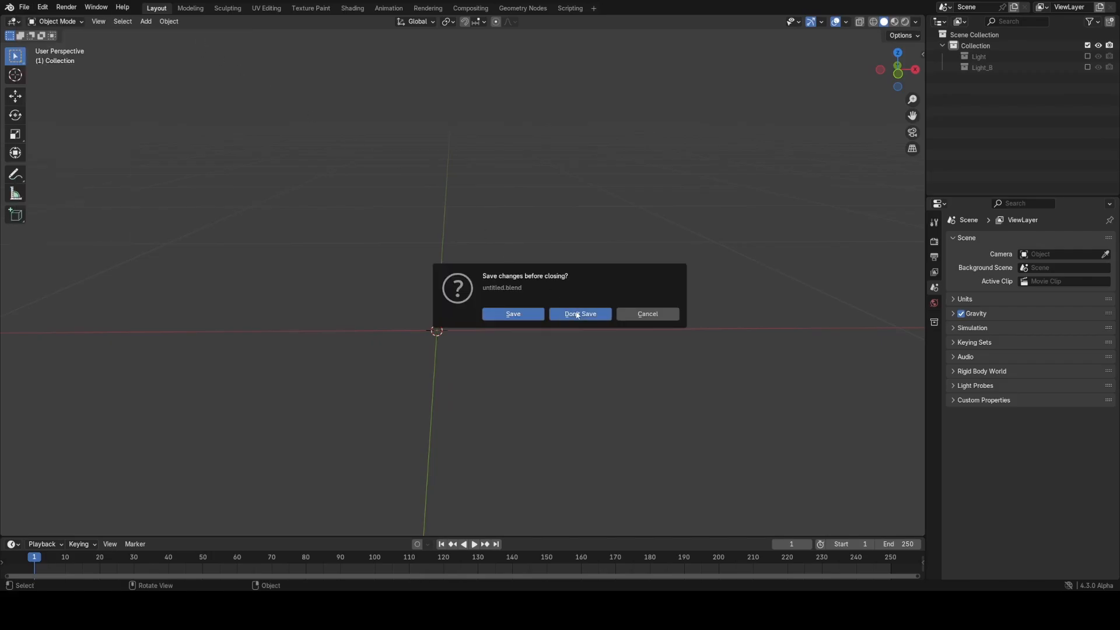
click(580, 314)
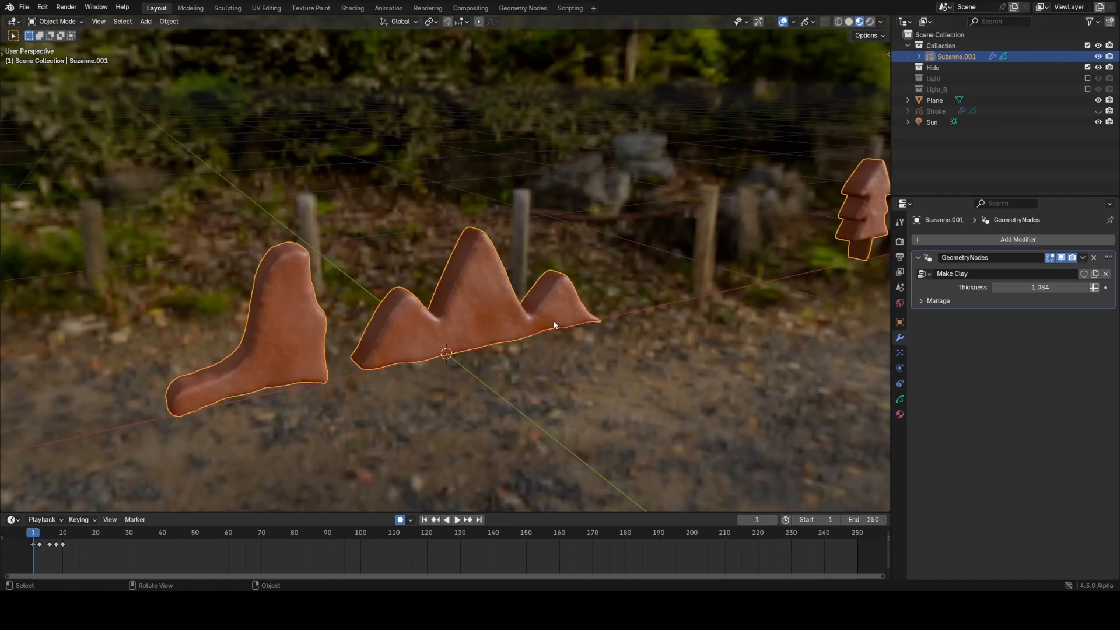
- Switch Suzanne.001 to Draw Mode and draw two round clay blobs
click(56, 21)
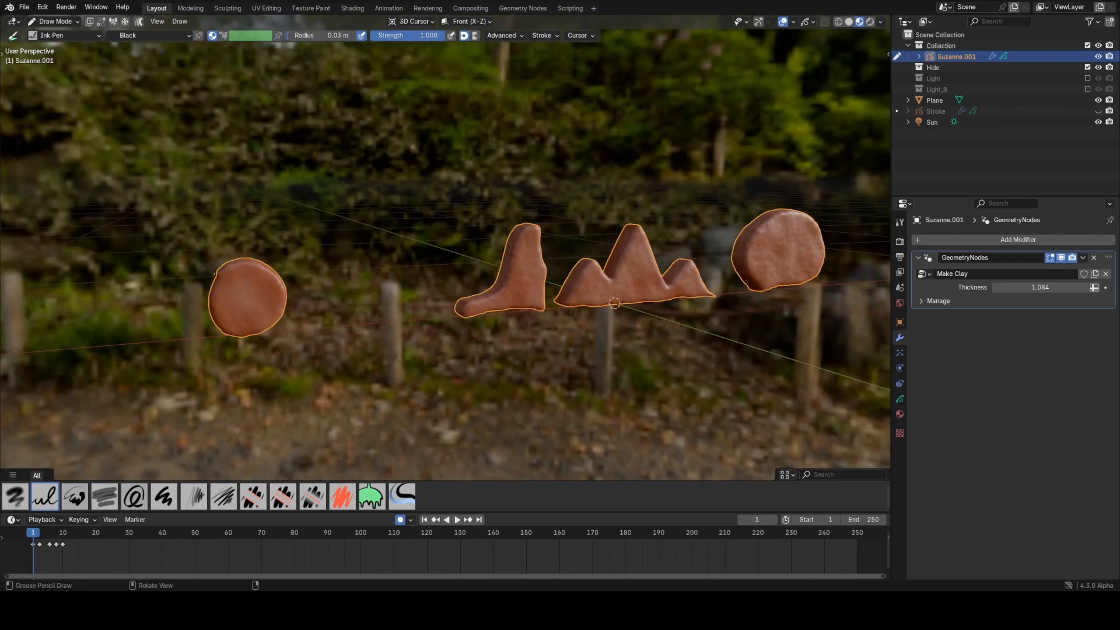
- Play and step the timeline so the clay blob animates across frames
click(457, 519)
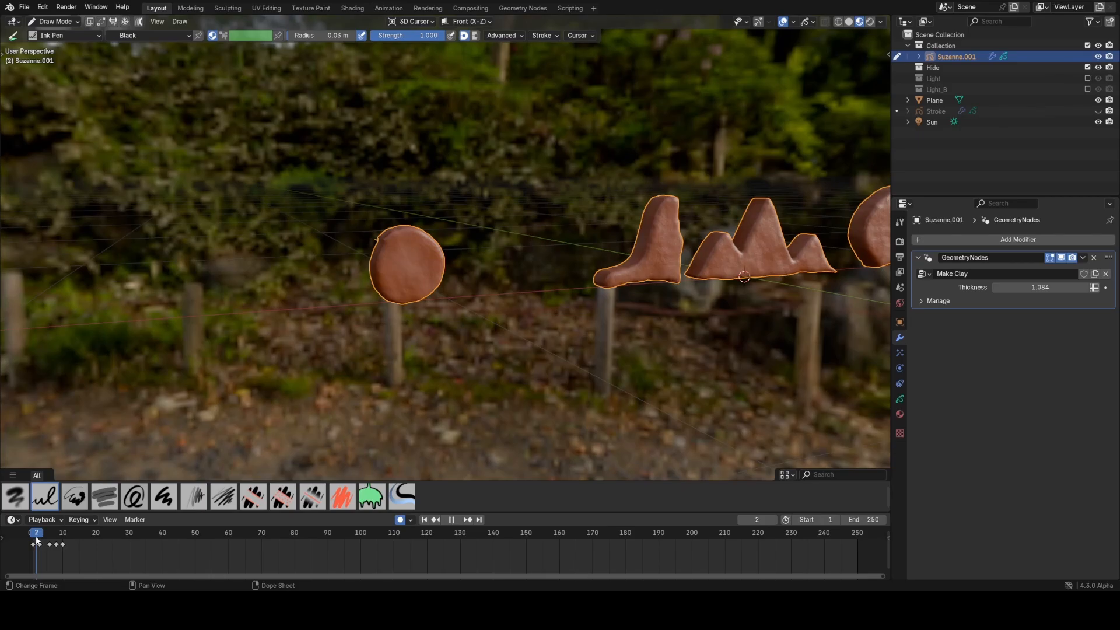
click(90, 532)
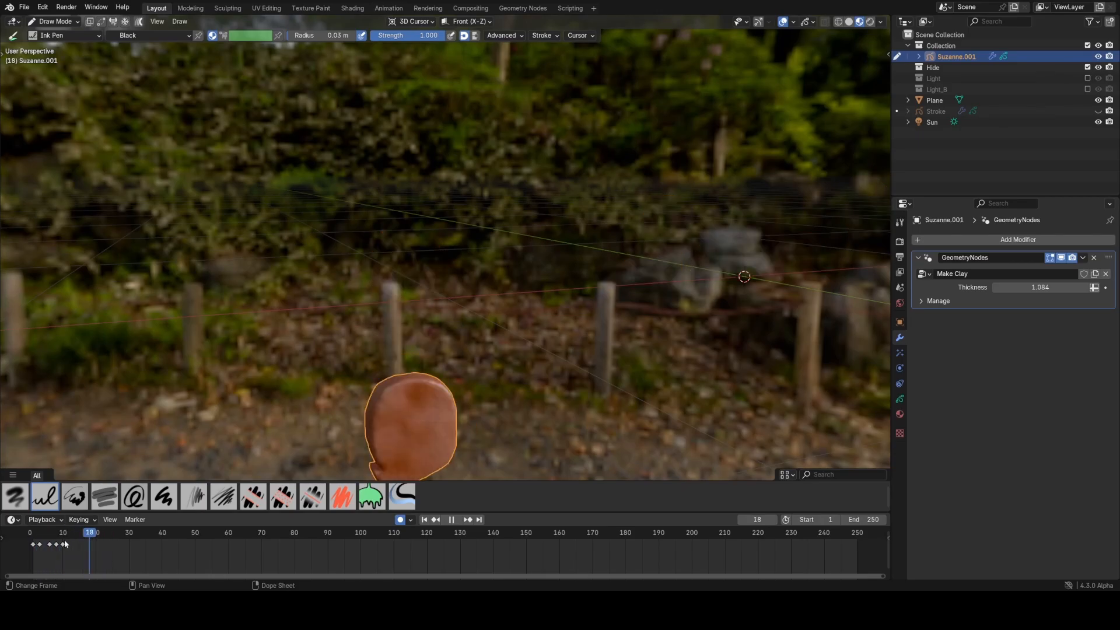
click(441, 519)
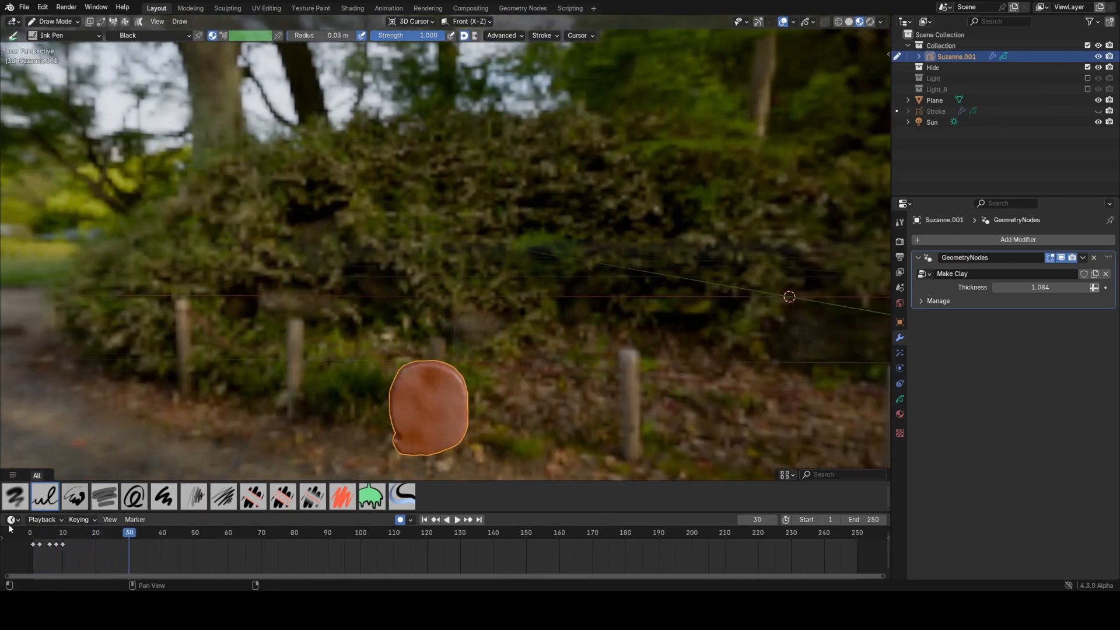
click(84, 532)
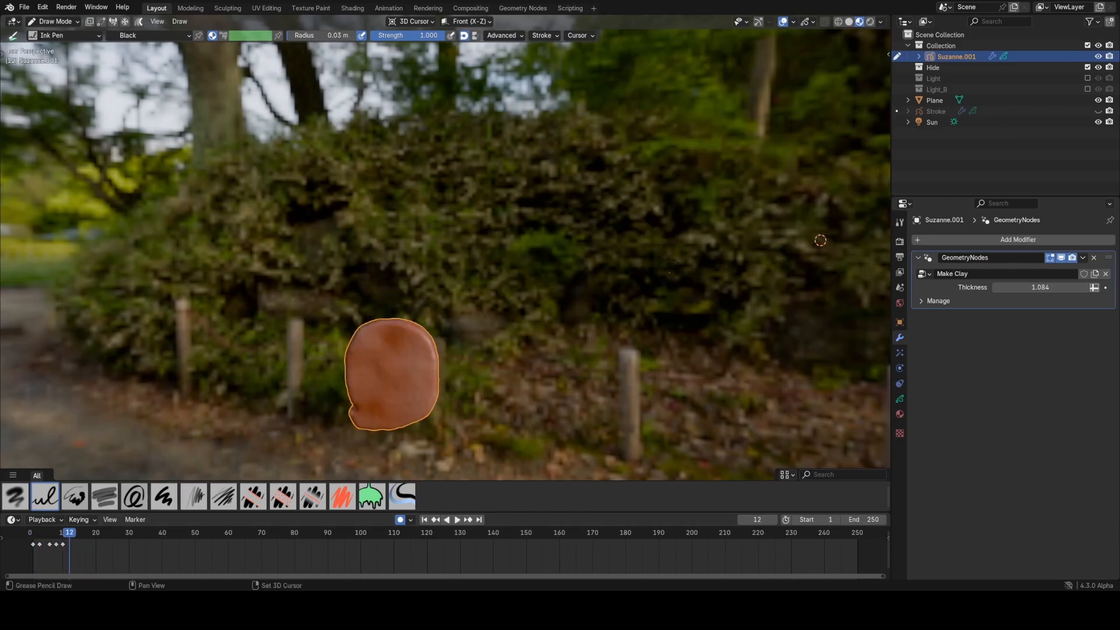
click(457, 519)
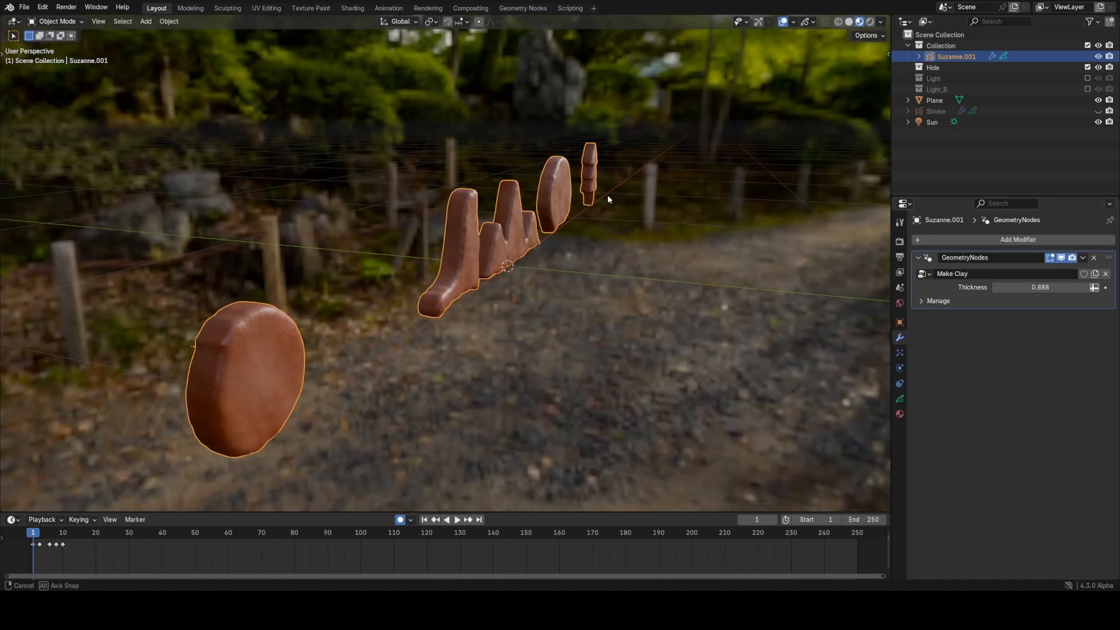
- Switch to the Geometry Nodes workspace showing the clay shapes' evaluated vertices
click(523, 8)
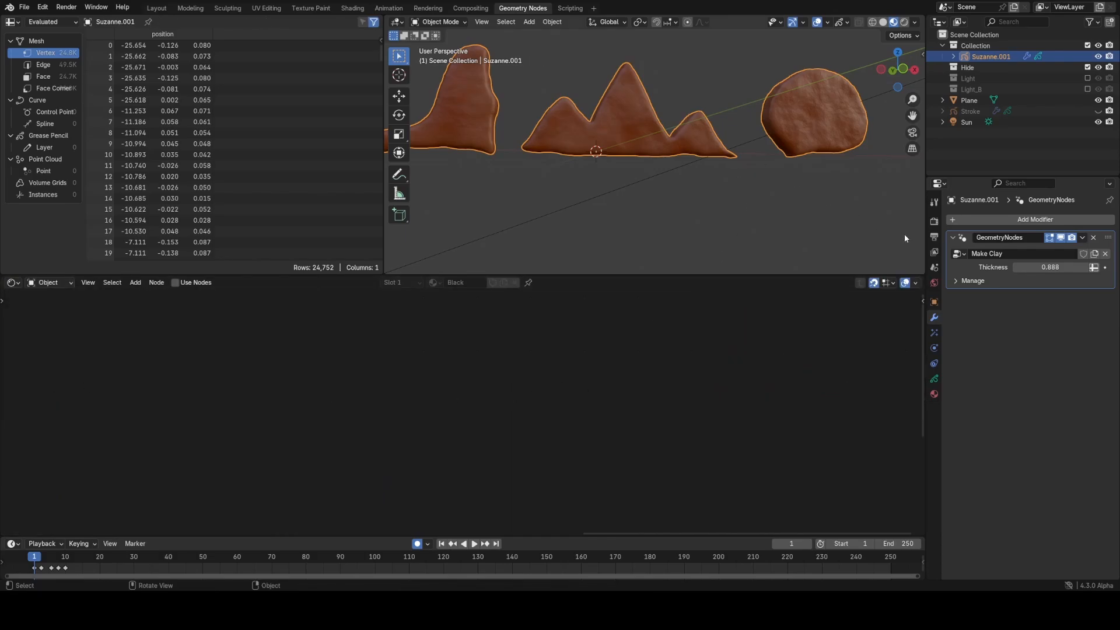
- Inspect the Plane's clay shader nodes, then show Suzanne.001's Make Clay geometry node tree
click(970, 100)
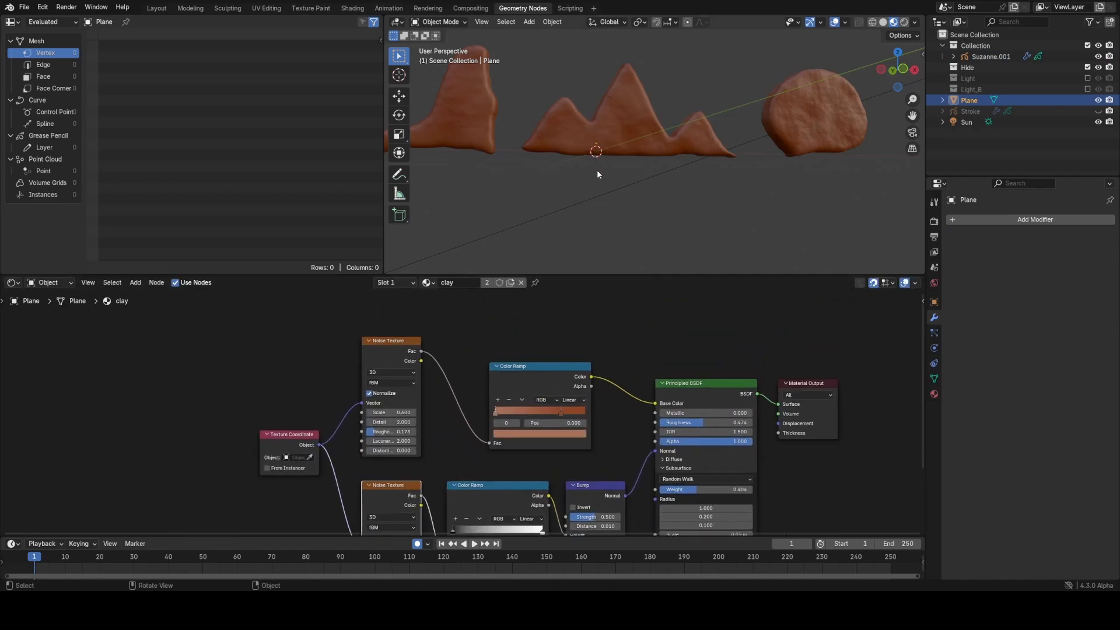
mouse_move(602, 127)
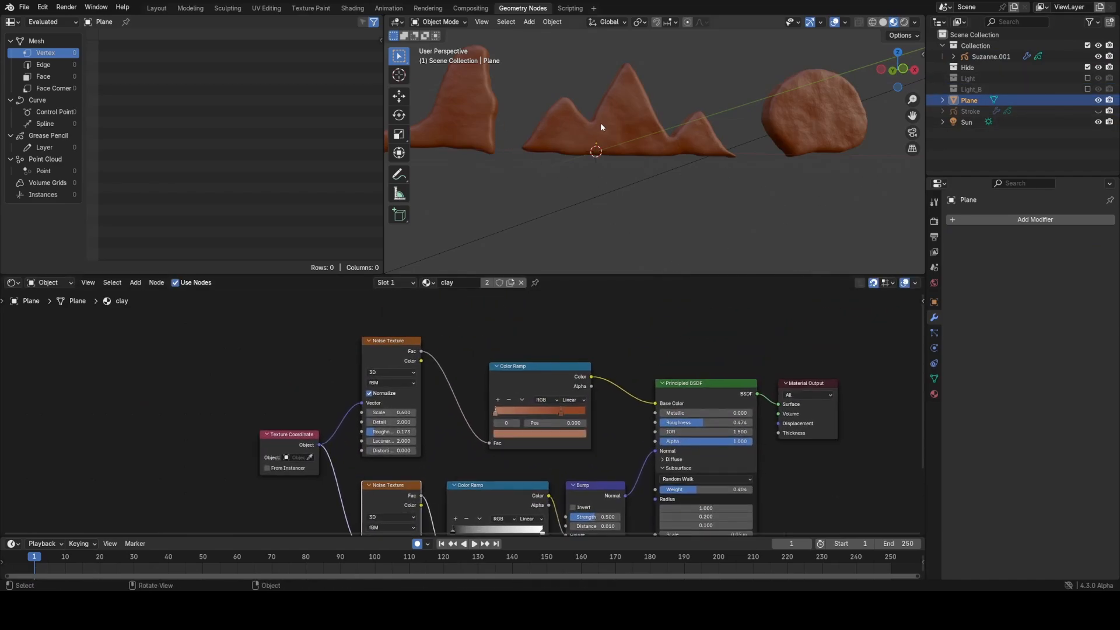
click(11, 282)
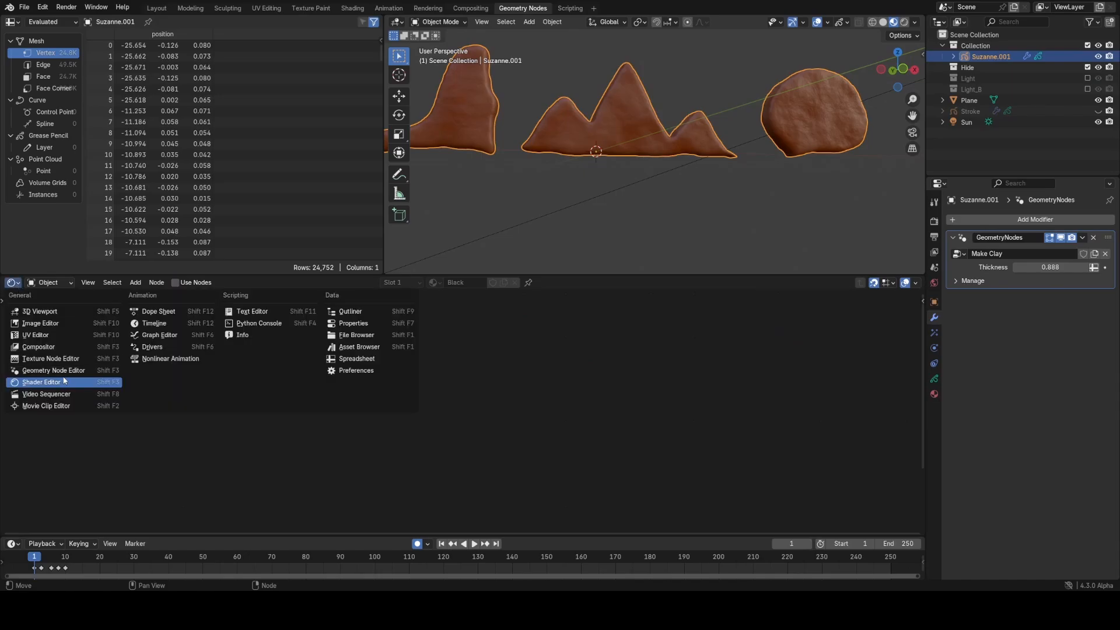
click(52, 370)
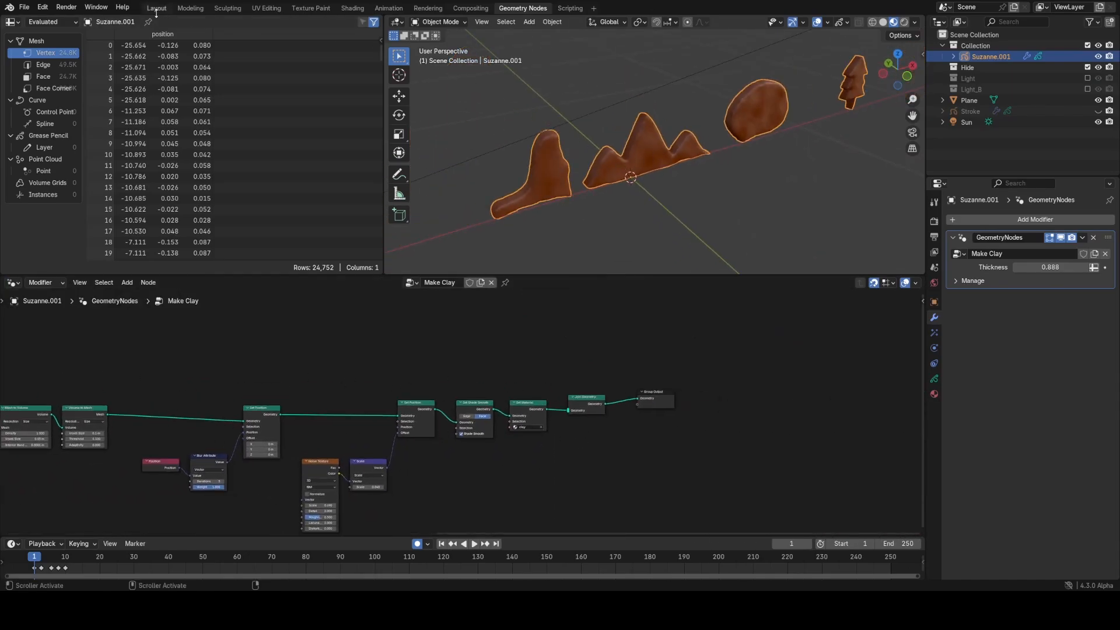
- Return to the Layout workspace with the clay blob over the photo background
click(155, 8)
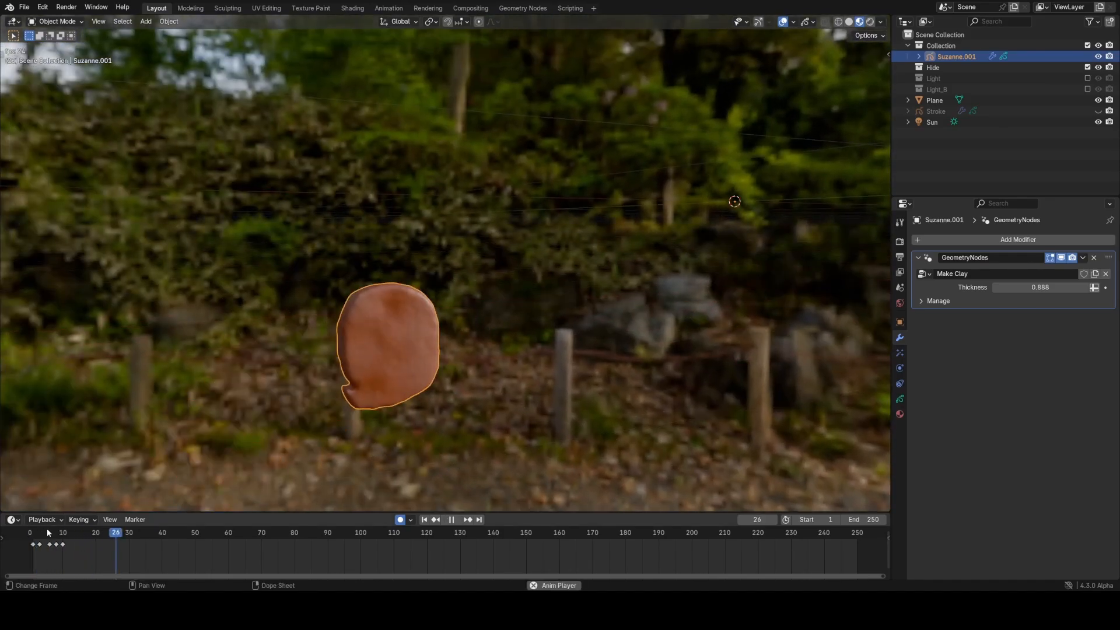
- Pause the clay blob animation at frame 49
click(53, 532)
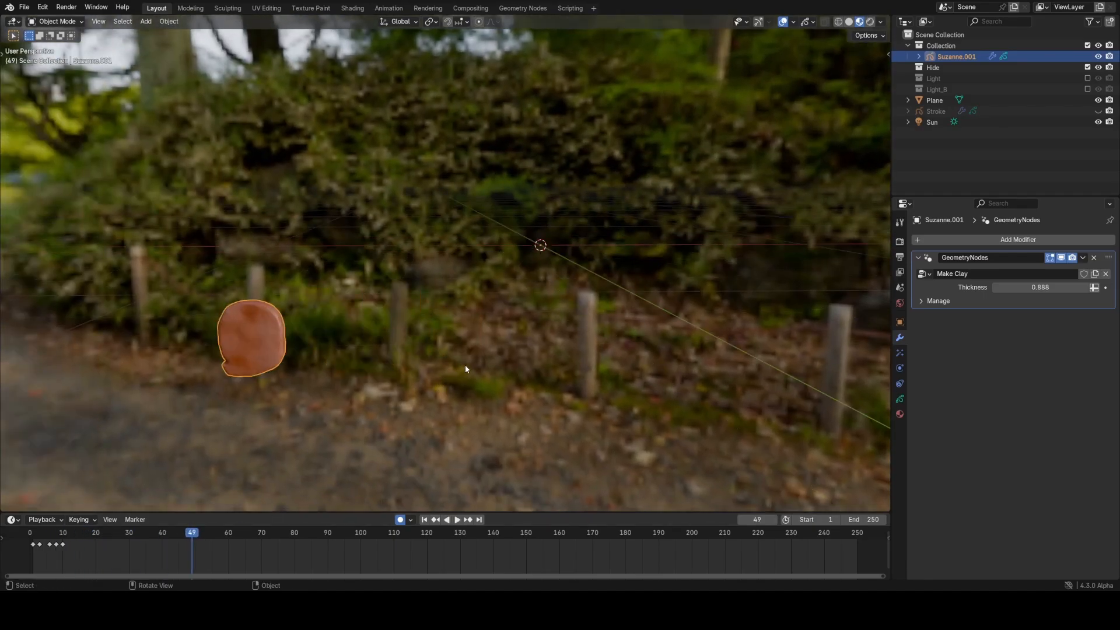
mouse_move(474, 361)
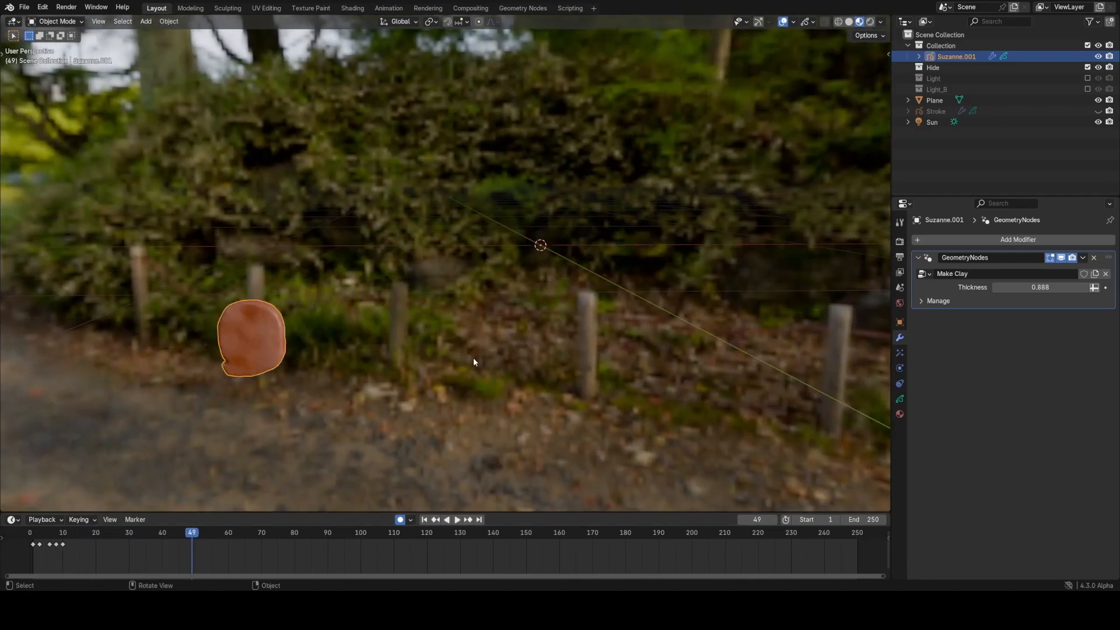